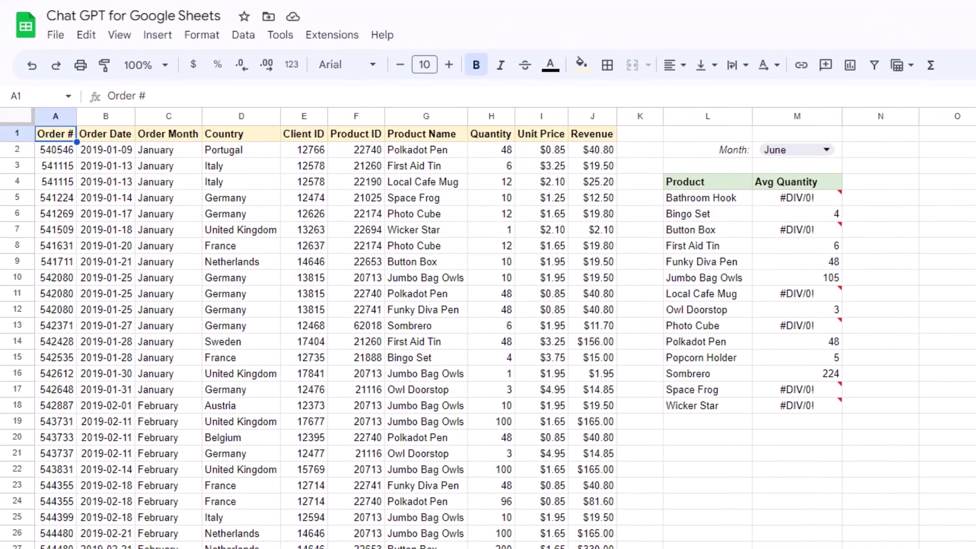
mouse_move(330, 310)
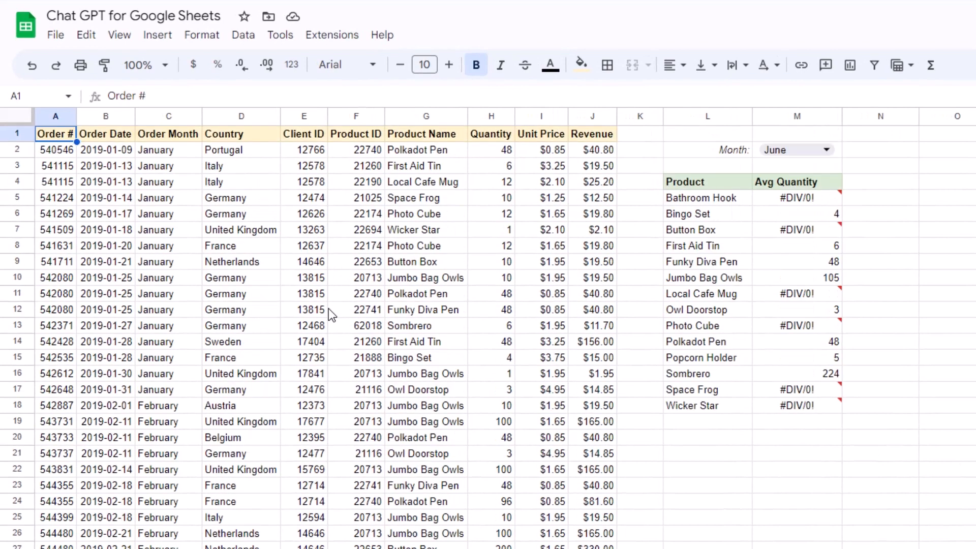
mouse_move(745, 380)
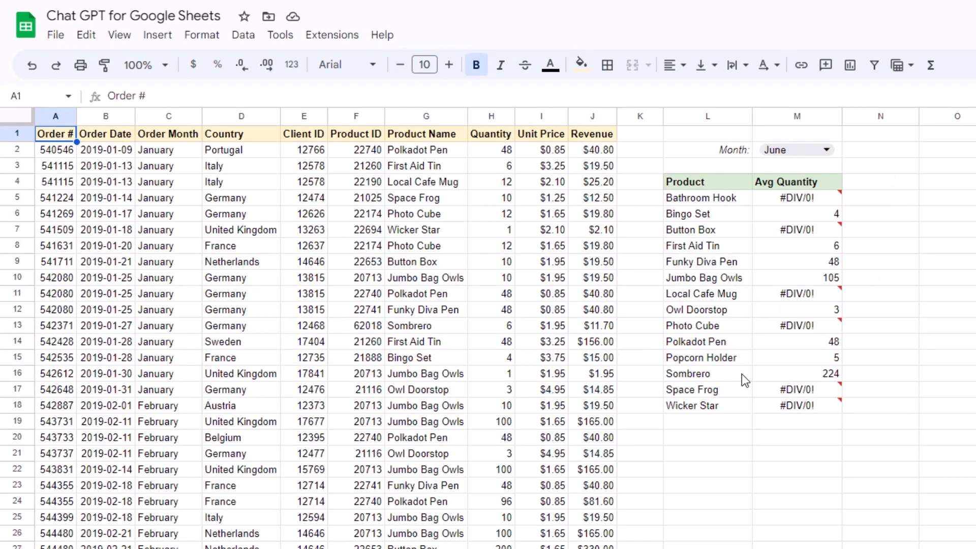
mouse_move(774, 193)
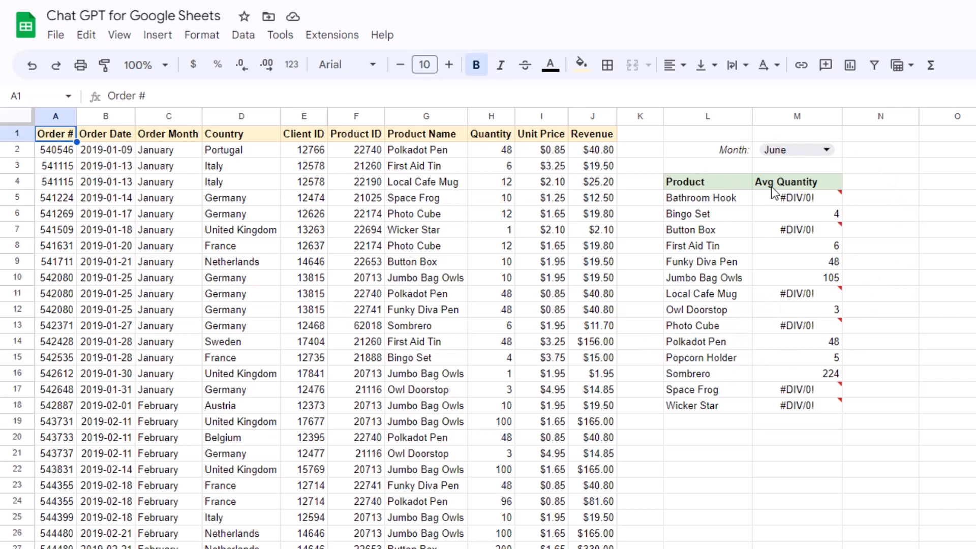
mouse_move(701, 245)
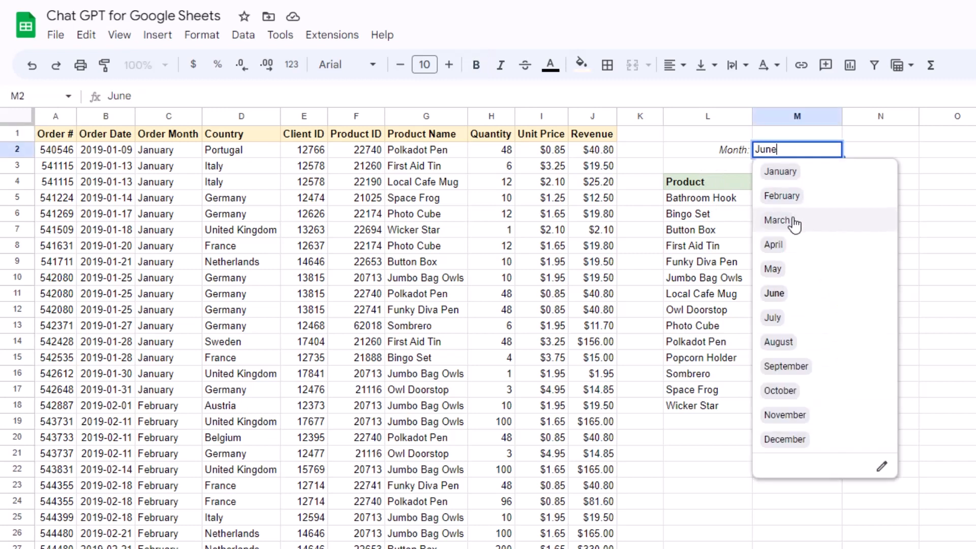
- Switch the Month filter in M2 to March, exposing #DIV/0! errors in the averages table
left_click(776, 221)
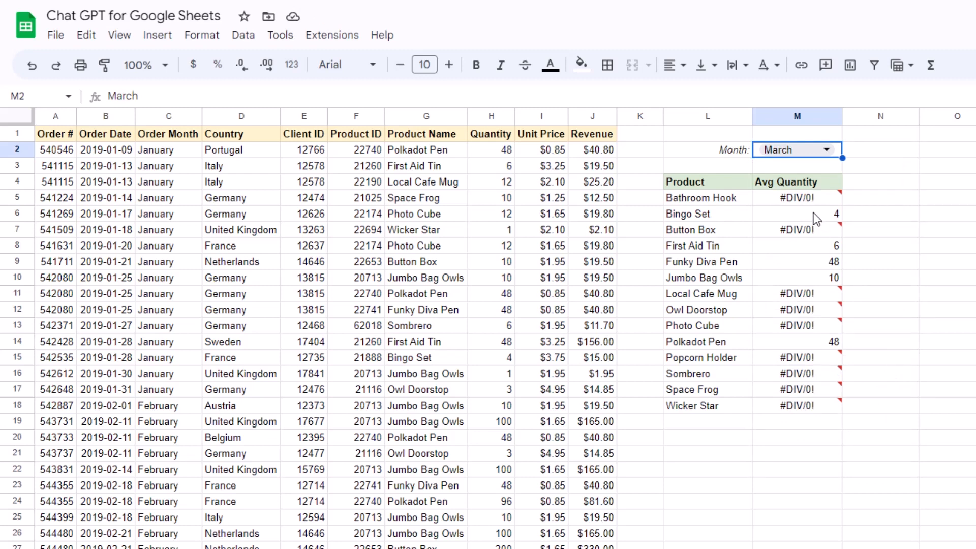
left_click(797, 213)
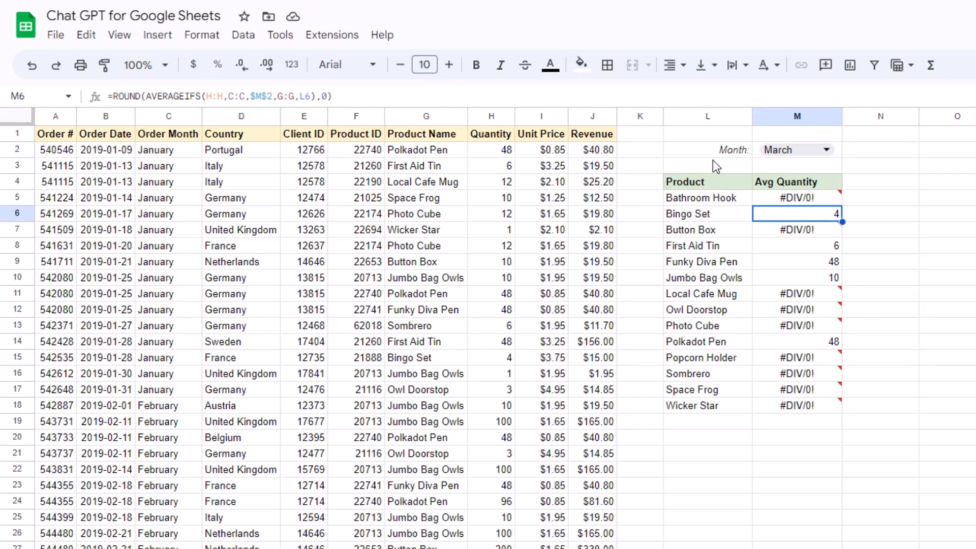
mouse_move(802, 202)
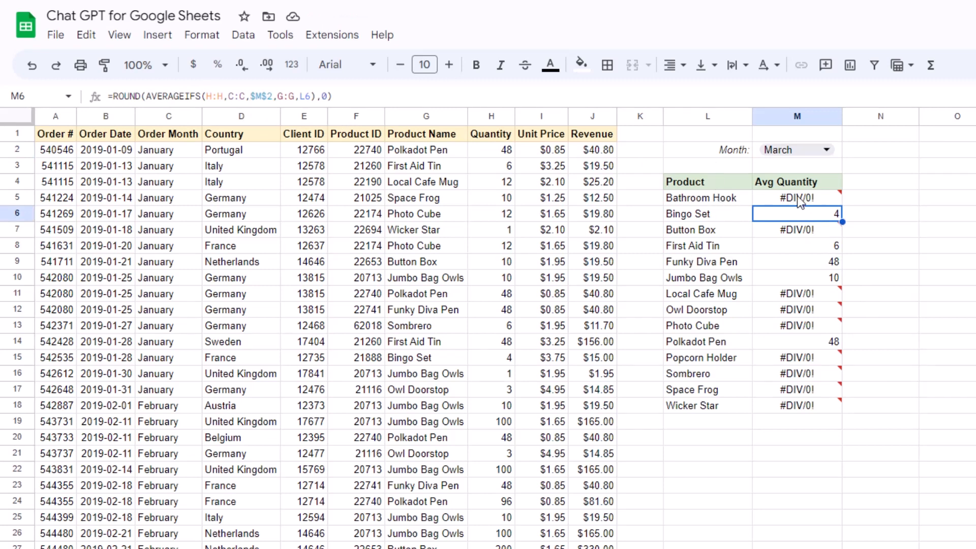
mouse_move(901, 333)
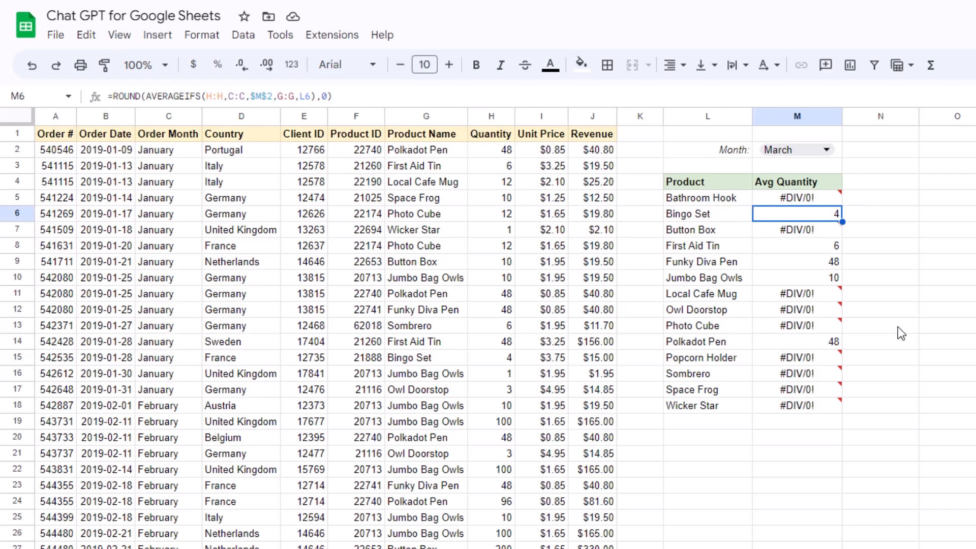
mouse_move(828, 215)
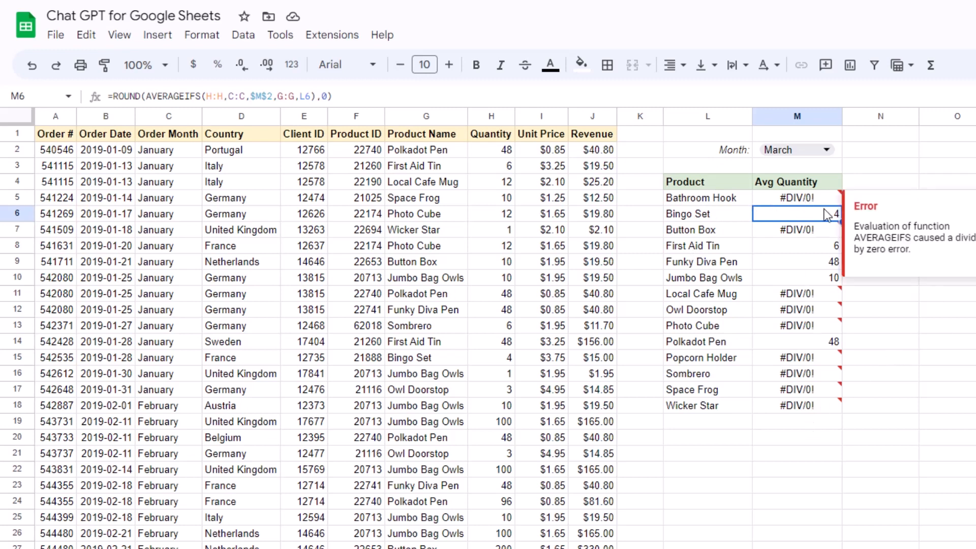
mouse_move(810, 377)
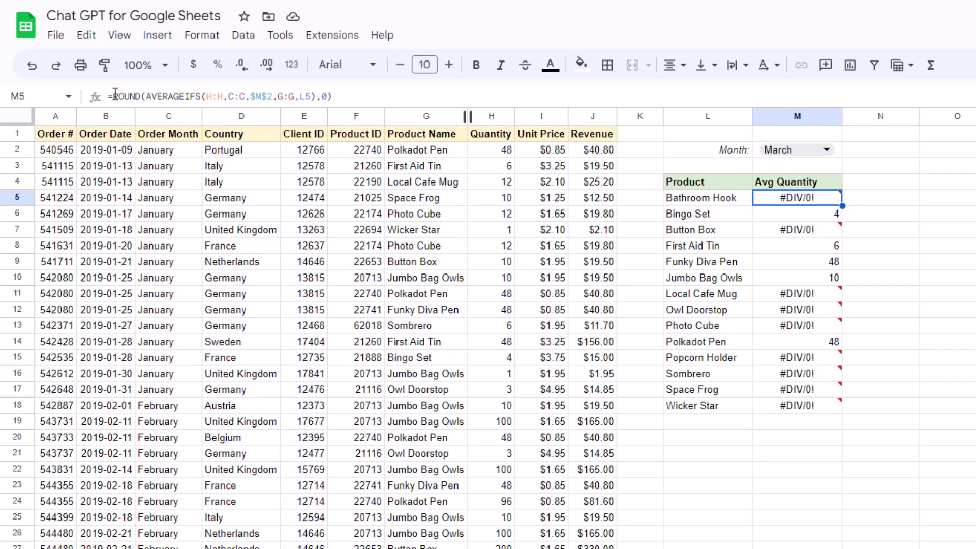
scroll("down", 3)
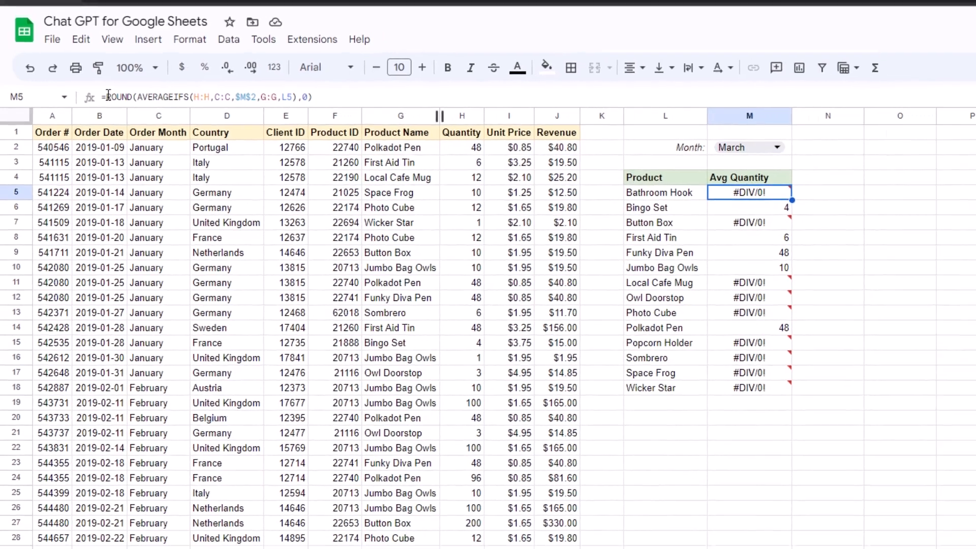
- Ask ChatGPT for an Apps Script that wraps selected cells' formulas in IFERROR([formula], "")
left_click(181, 8)
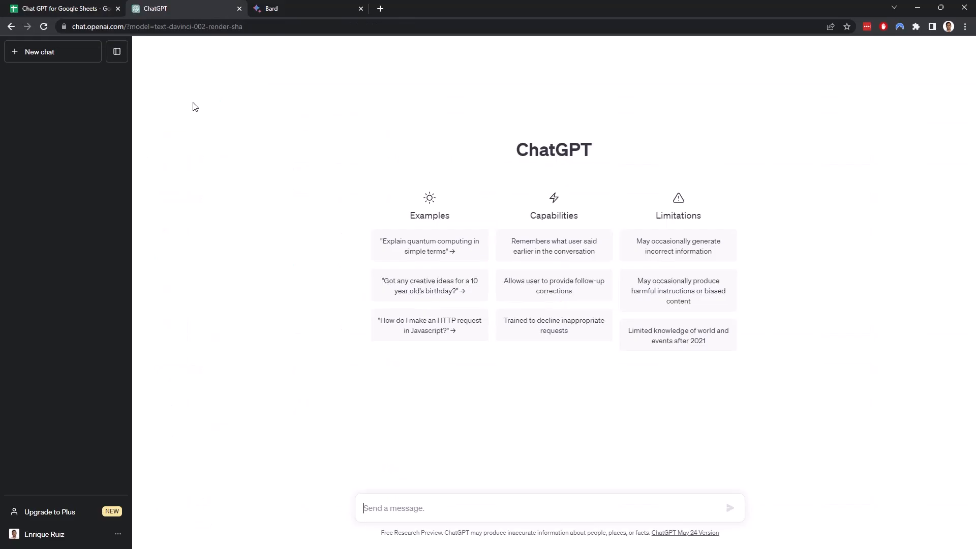
type("Can you help me write an Apps Script in Google Sheets that wraps any formulas in the selected cells in an IFERROR([formula], \"\") statement?")
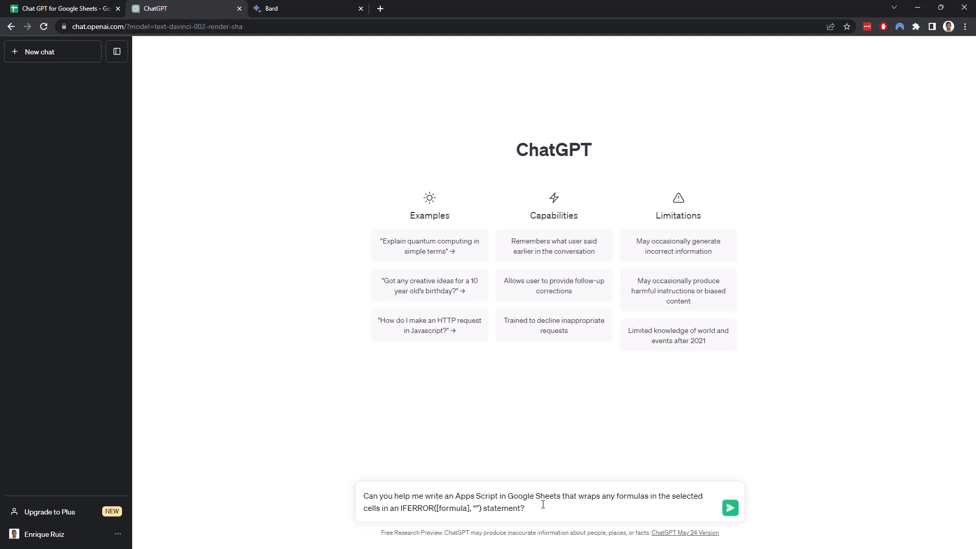
mouse_move(683, 499)
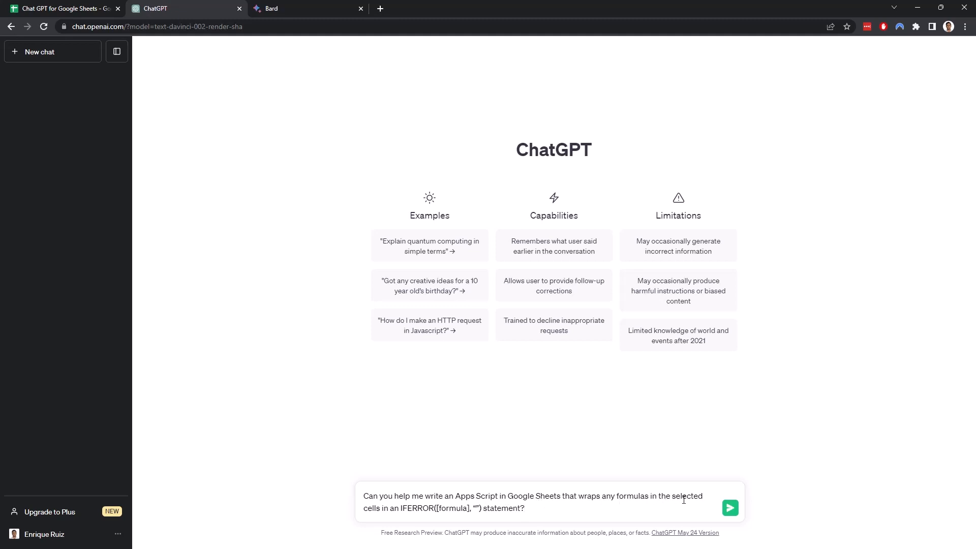
mouse_move(410, 514)
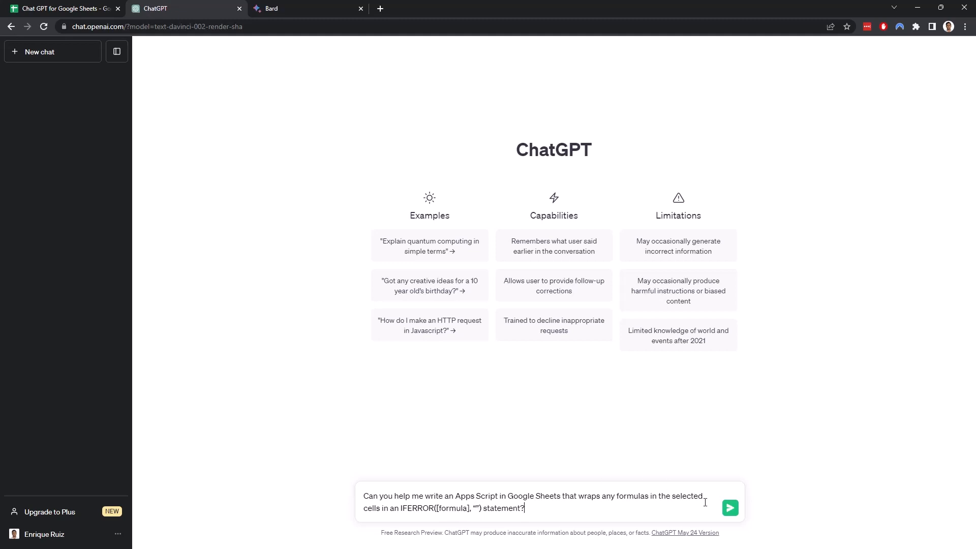
left_click(730, 508)
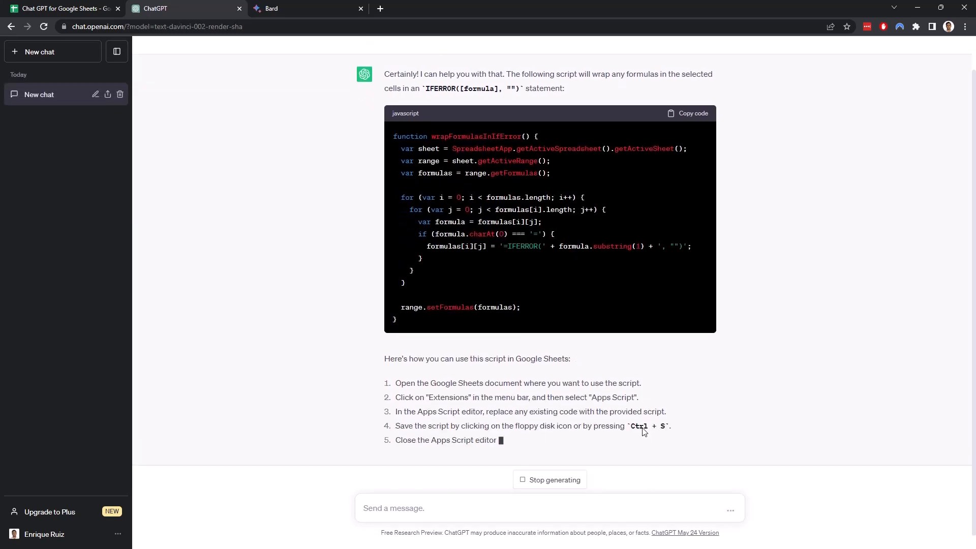
scroll("down", 3)
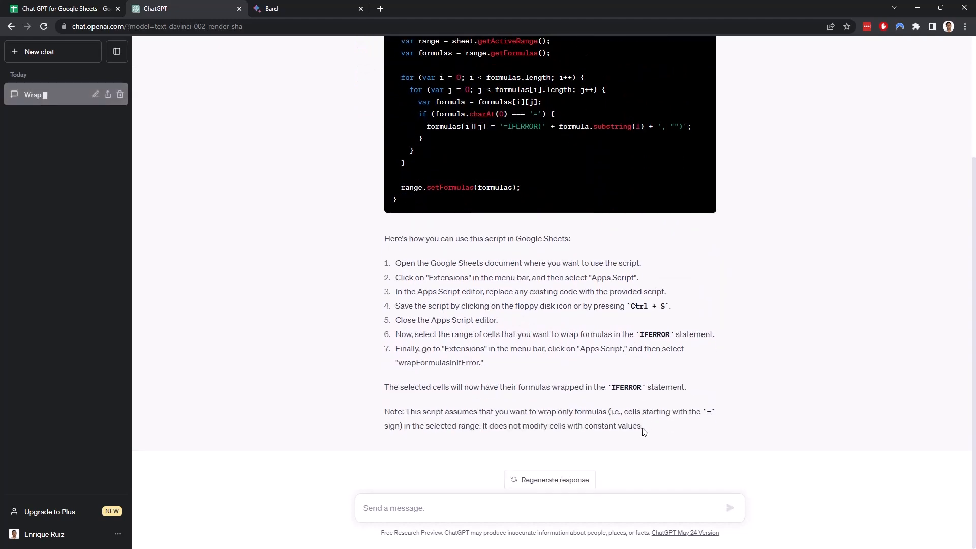
scroll("up", 3)
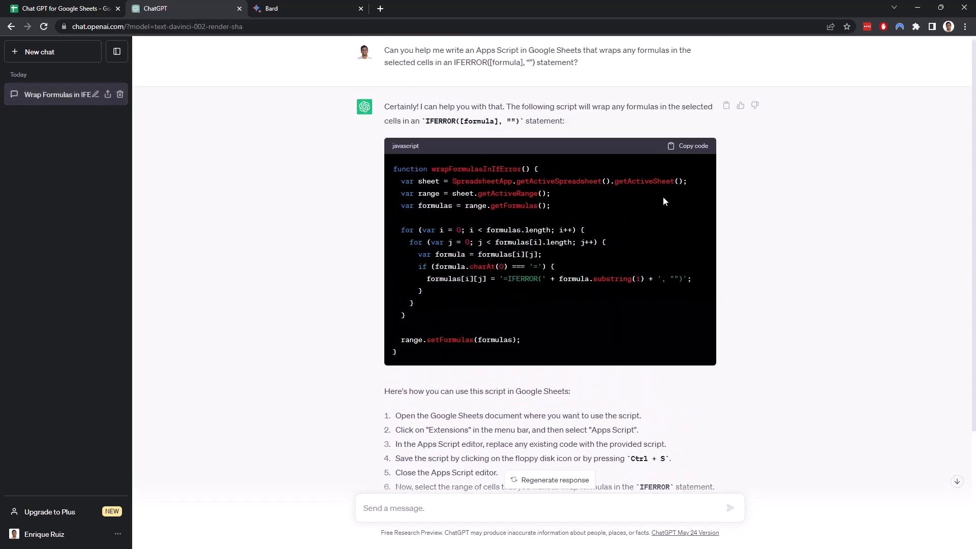
left_click(688, 146)
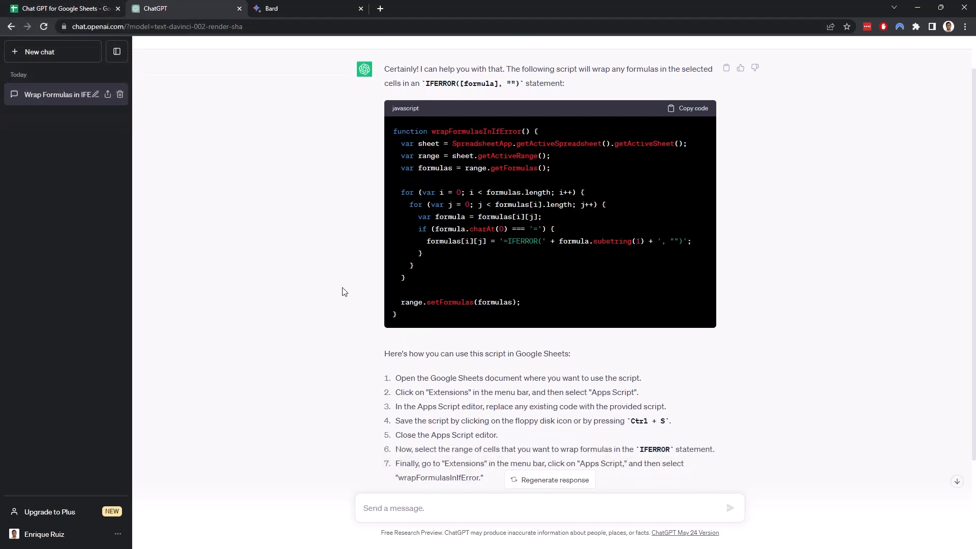
scroll("down", 3)
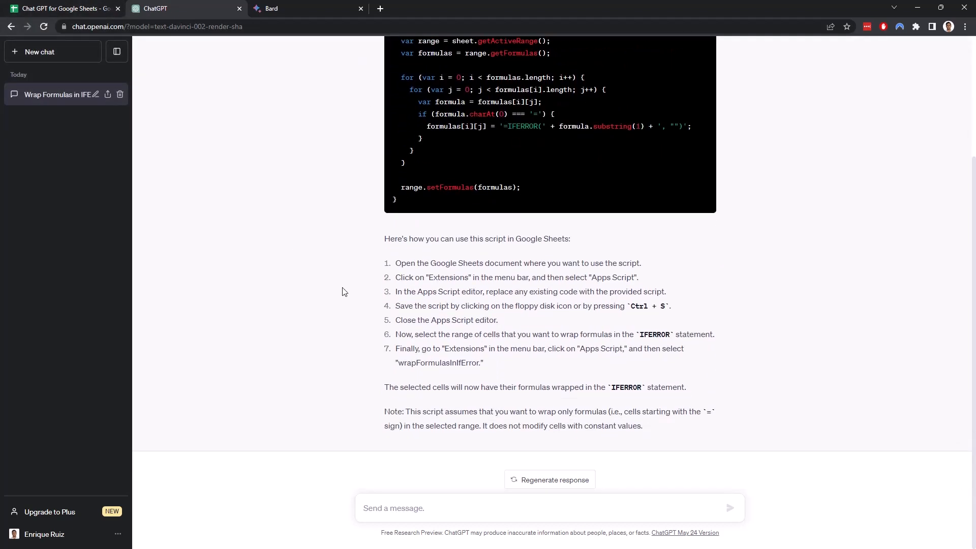
mouse_move(512, 266)
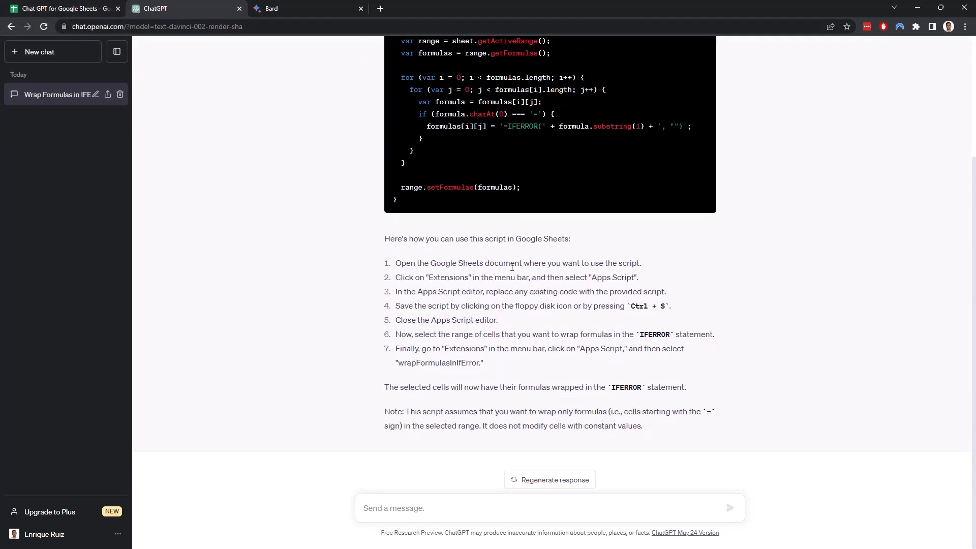
mouse_move(472, 280)
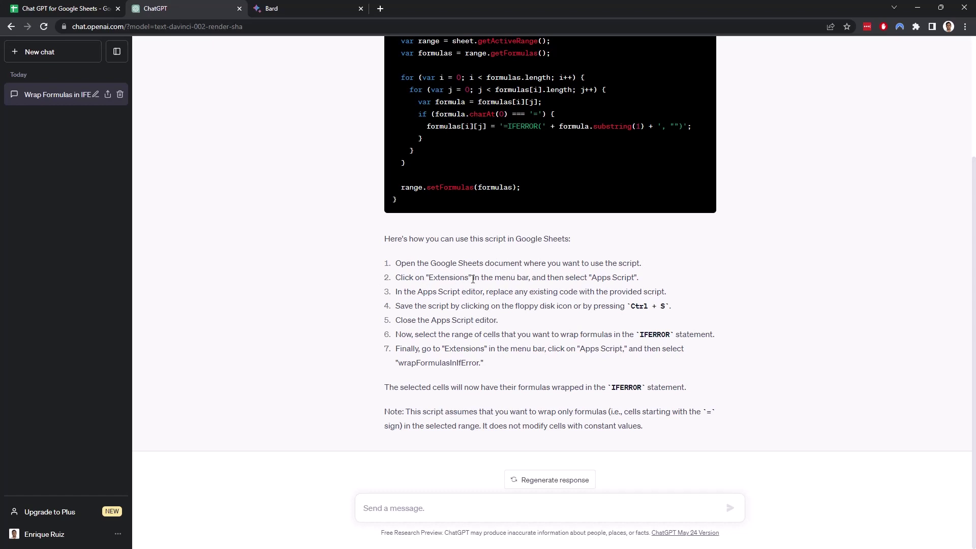
mouse_move(454, 277)
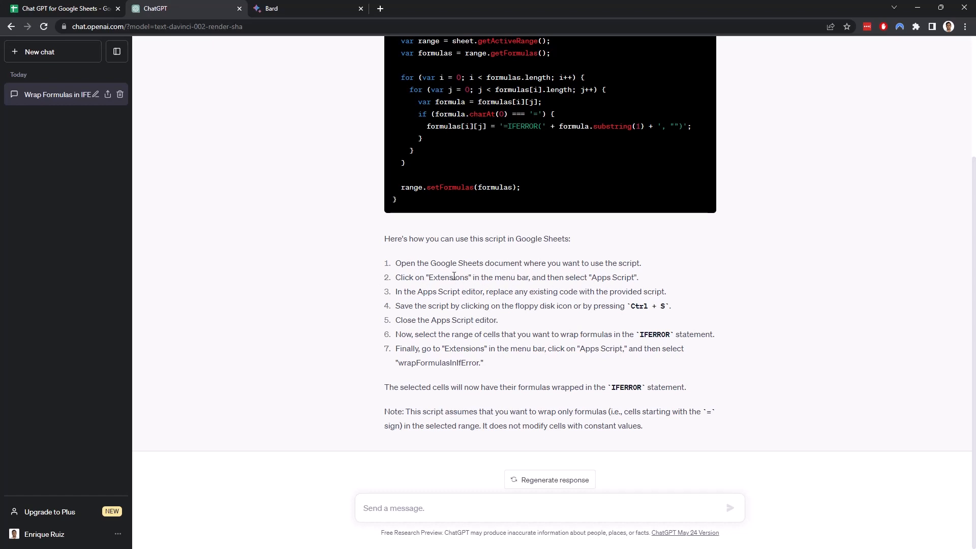
mouse_move(658, 291)
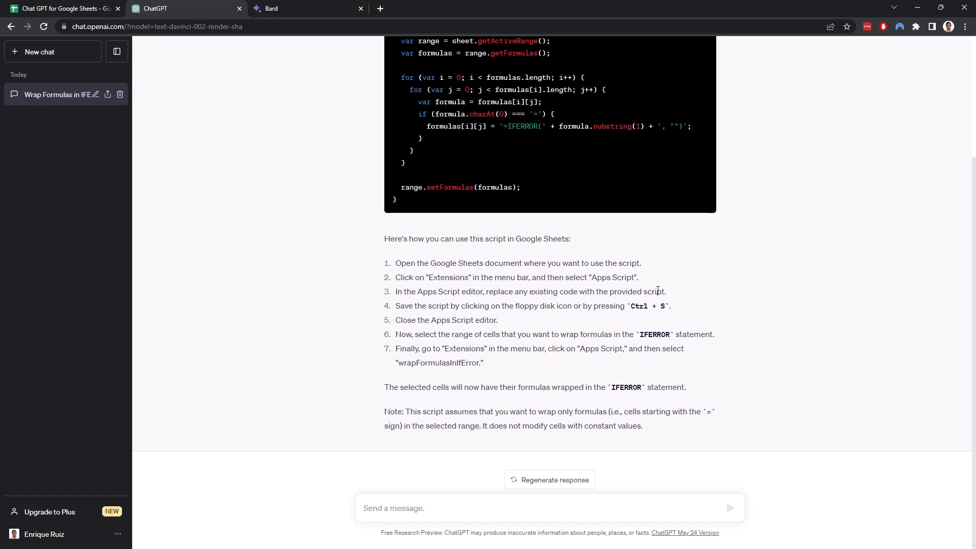
mouse_move(428, 318)
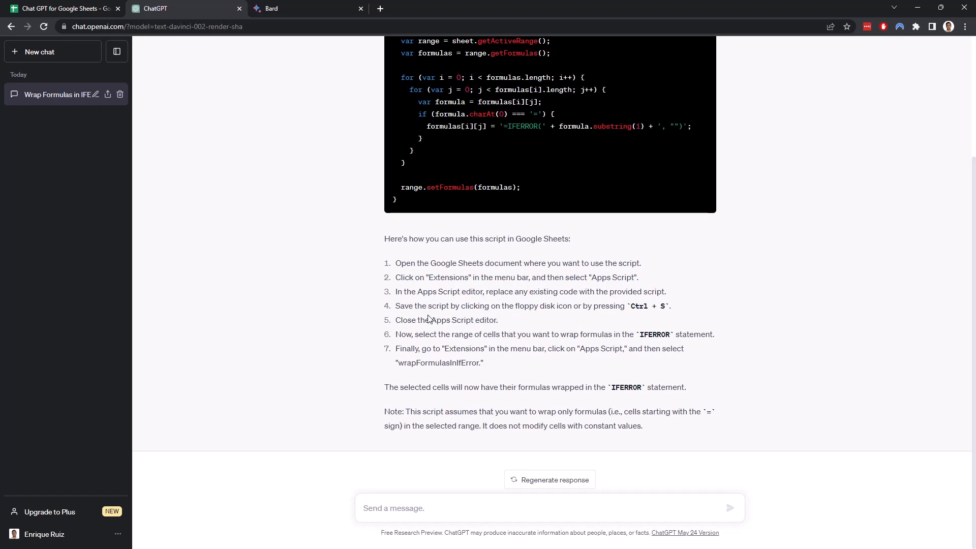
mouse_move(677, 330)
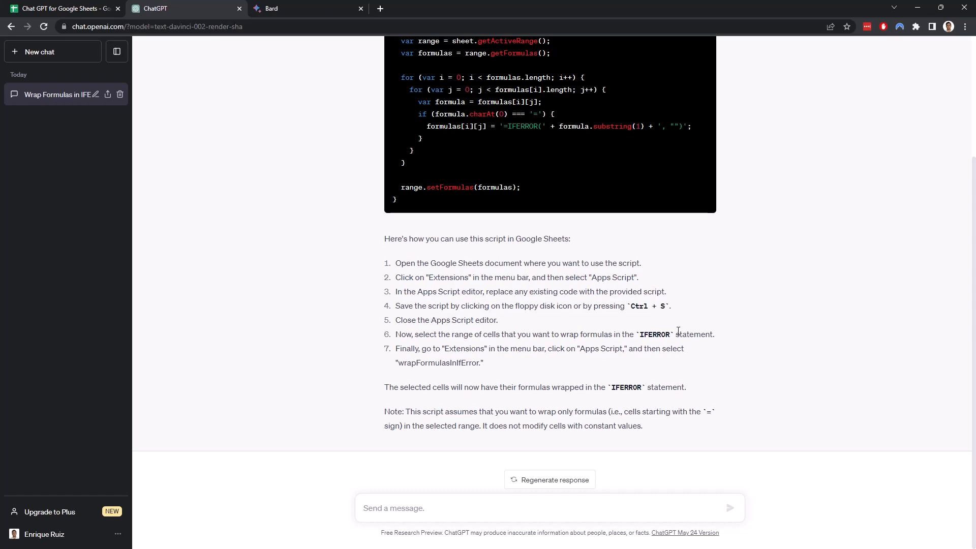
mouse_move(627, 349)
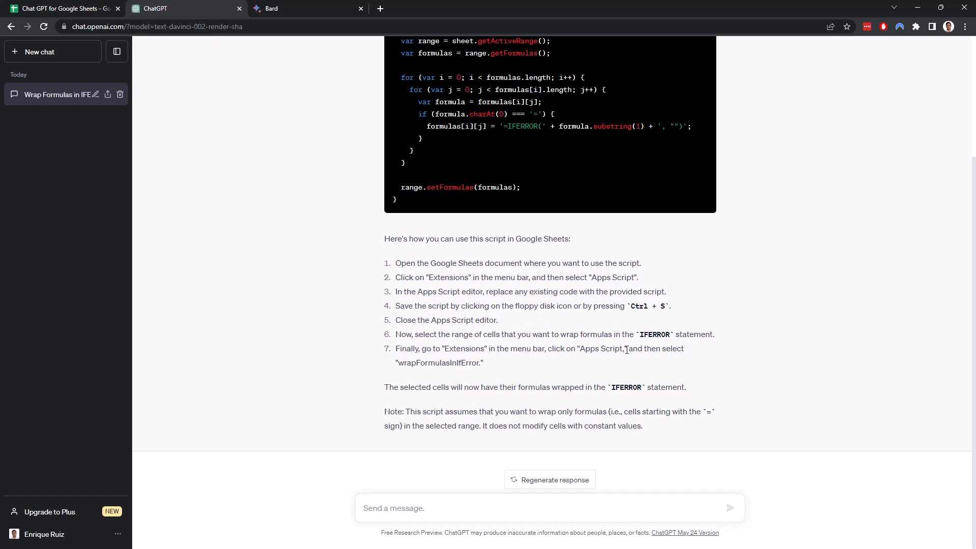
mouse_move(485, 366)
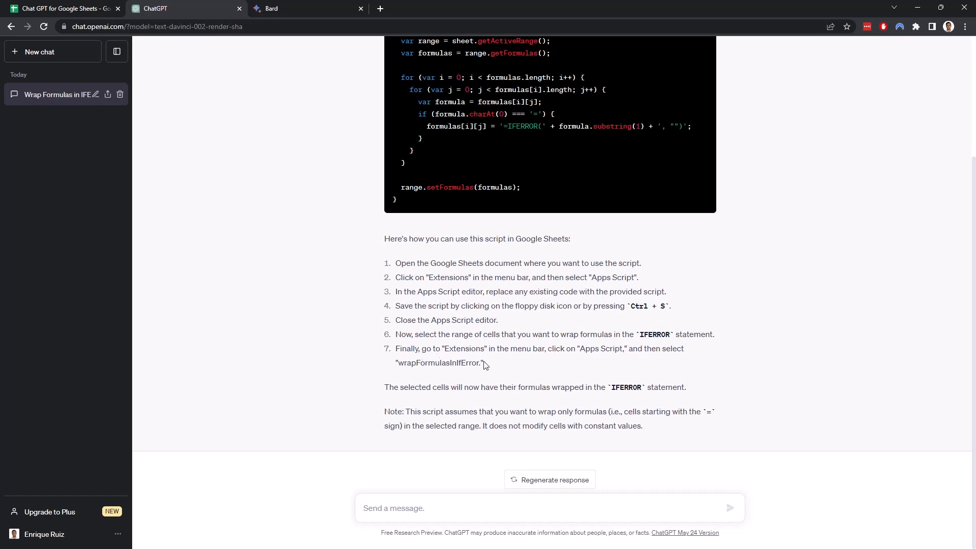
mouse_move(555, 366)
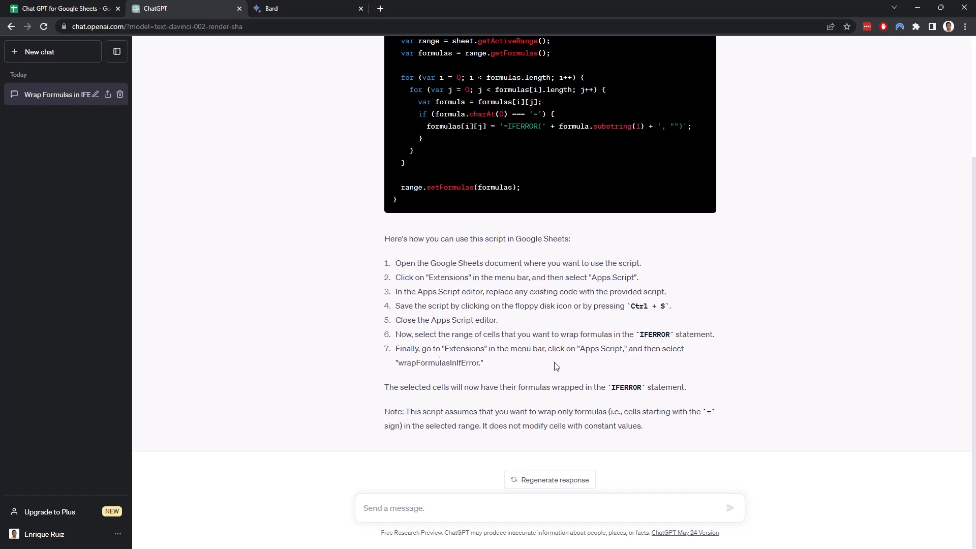
scroll("up", 3)
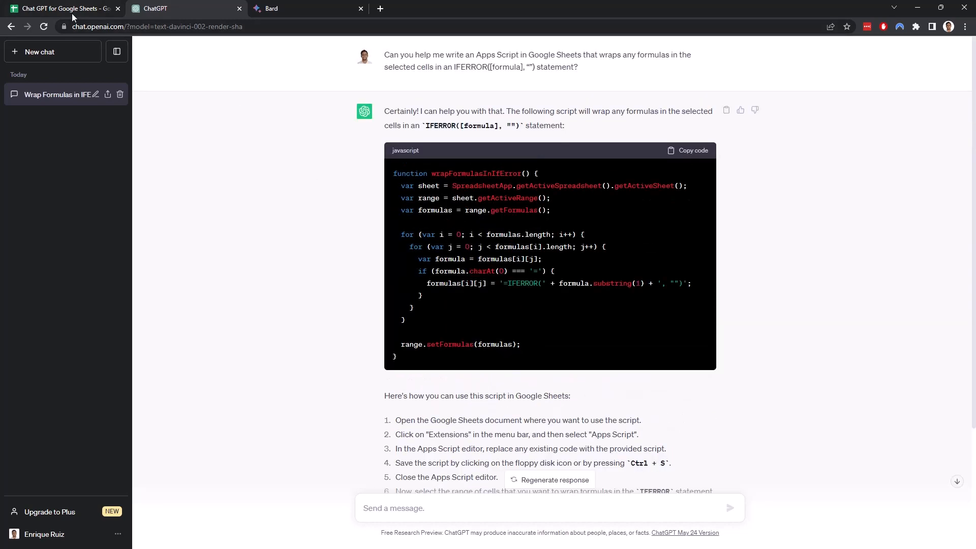
- From the spreadsheet, launch Extensions > Apps Script to create a bound script project
left_click(62, 8)
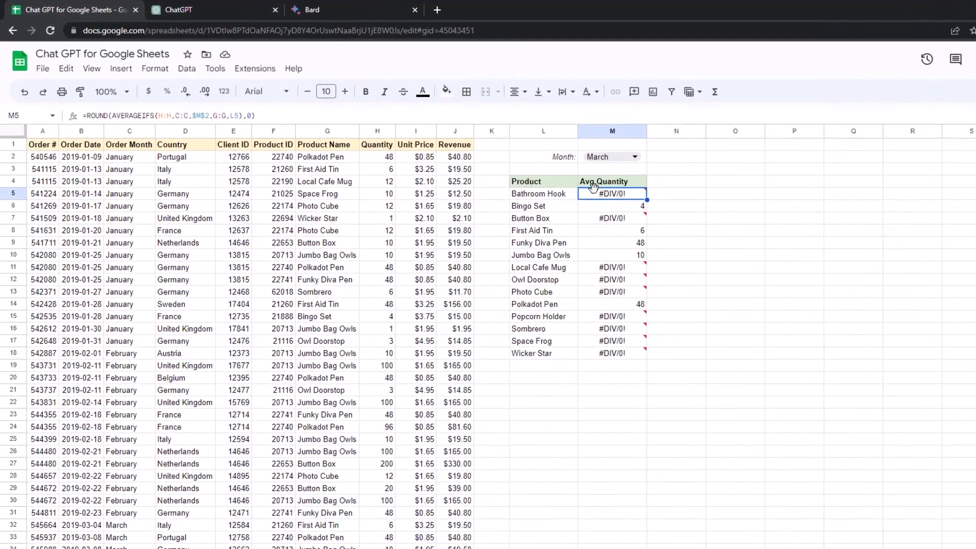
left_click(255, 69)
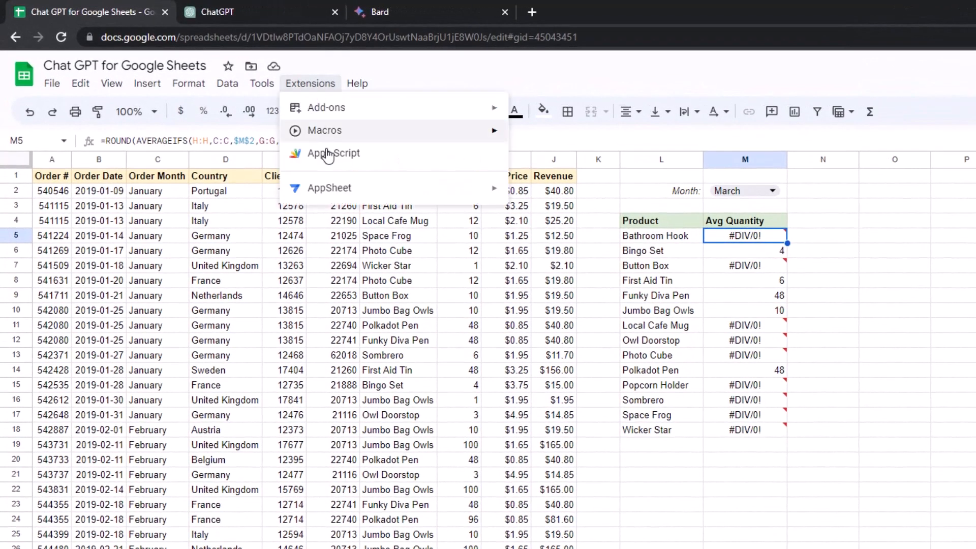
left_click(333, 153)
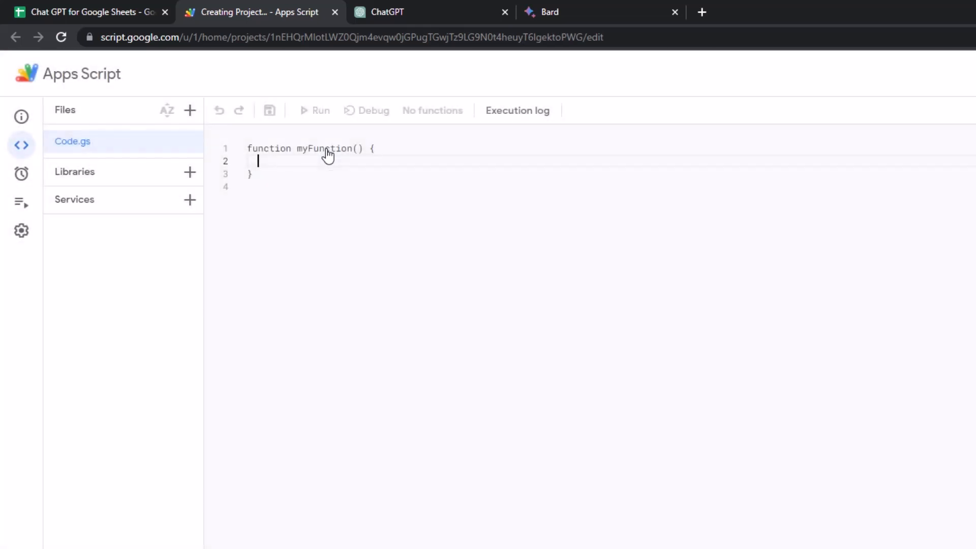
- Replace the default myFunction in Code.gs with the wrapFormulasInIfError script and save
left_click(252, 173)
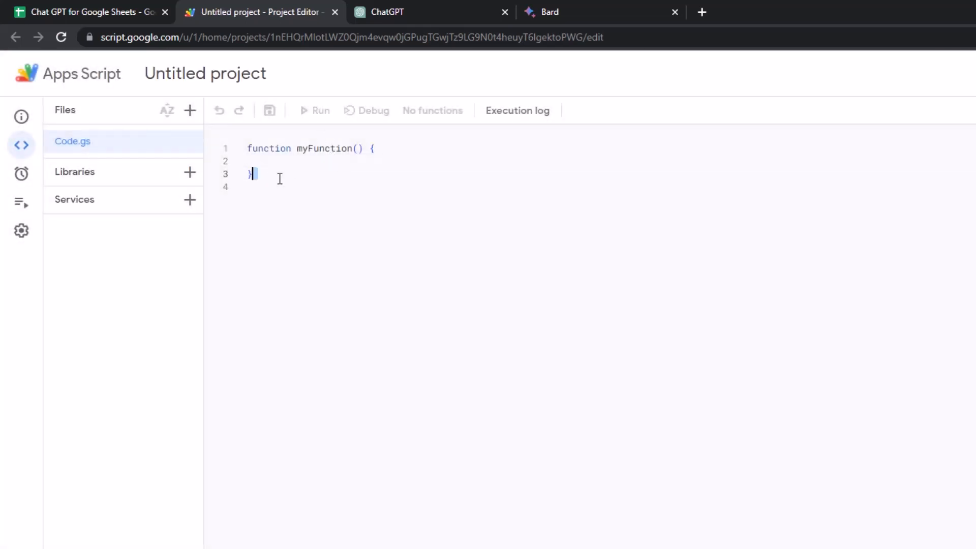
key("ctrl+a")
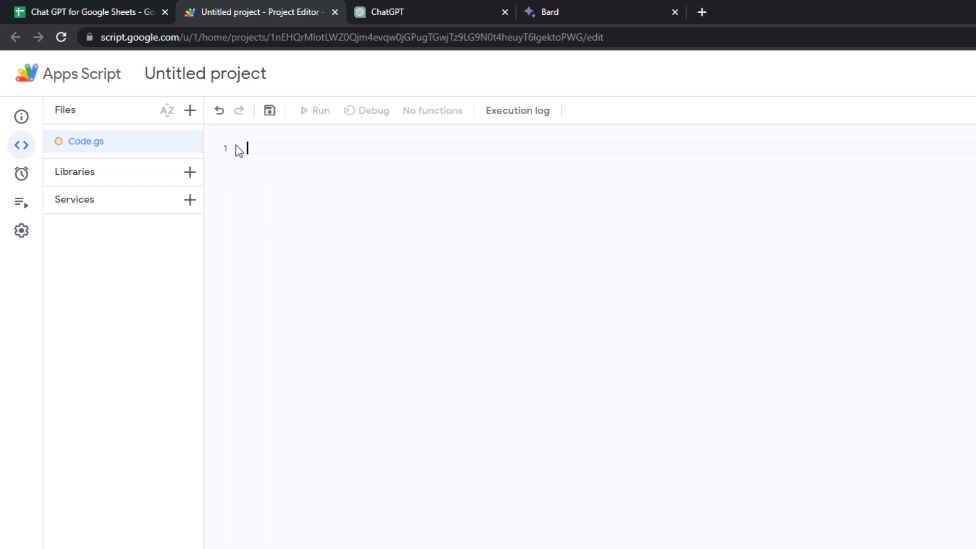
type("function wrapFormulasInIfError() {")
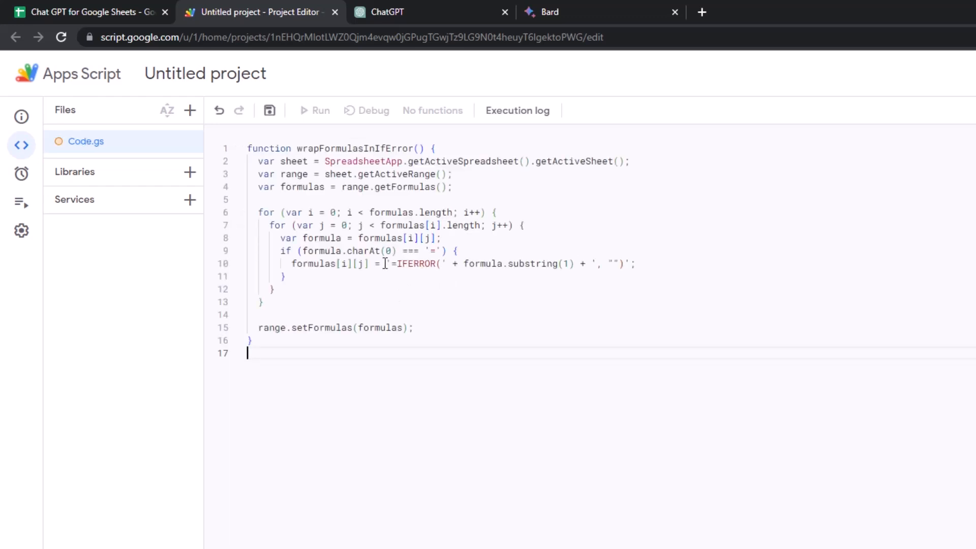
left_click(269, 110)
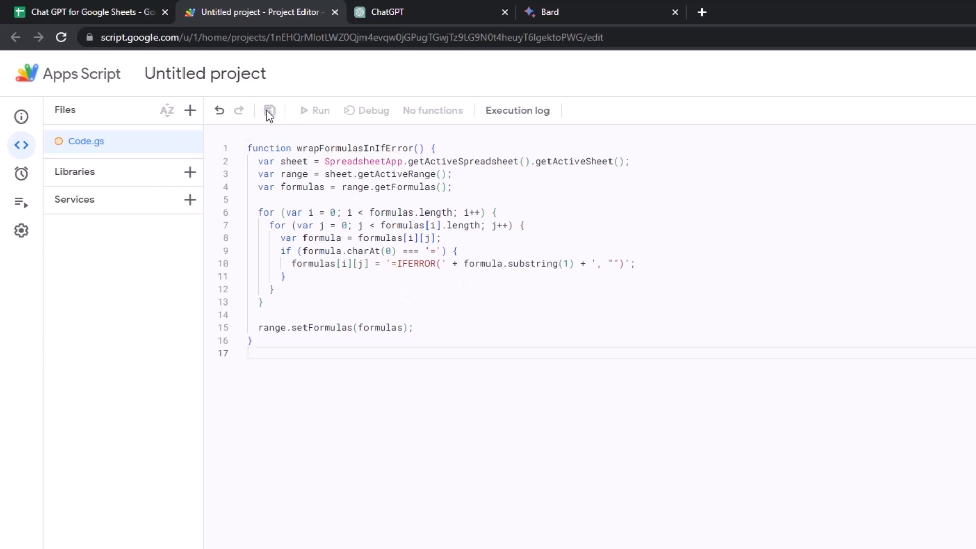
left_click(269, 110)
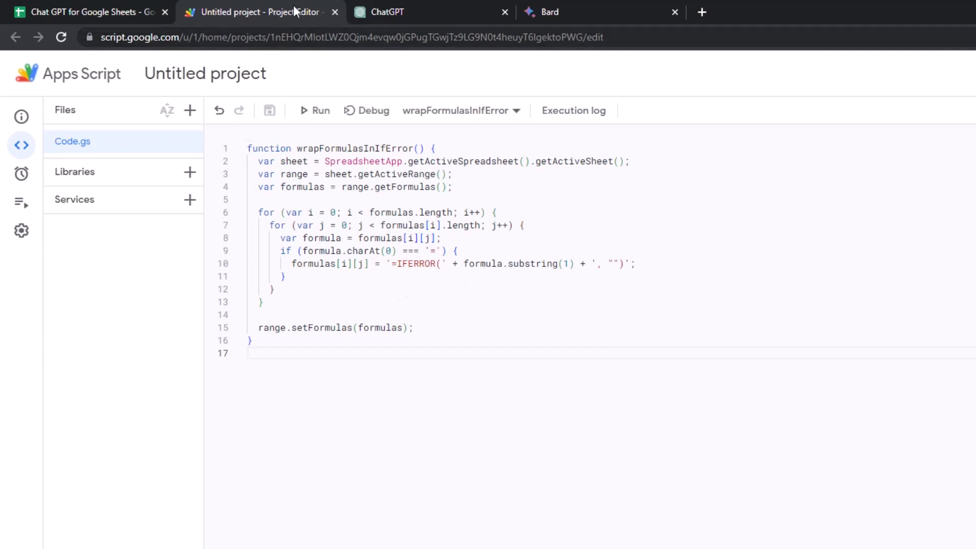
mouse_move(260, 12)
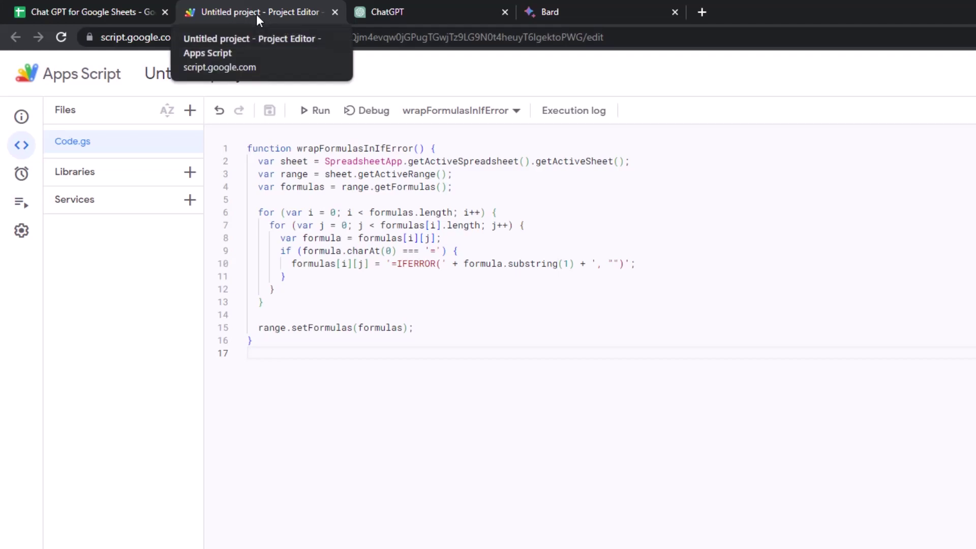
- Select the Product and Avg Quantity range L5:M18, then return to the script editor
left_click(87, 12)
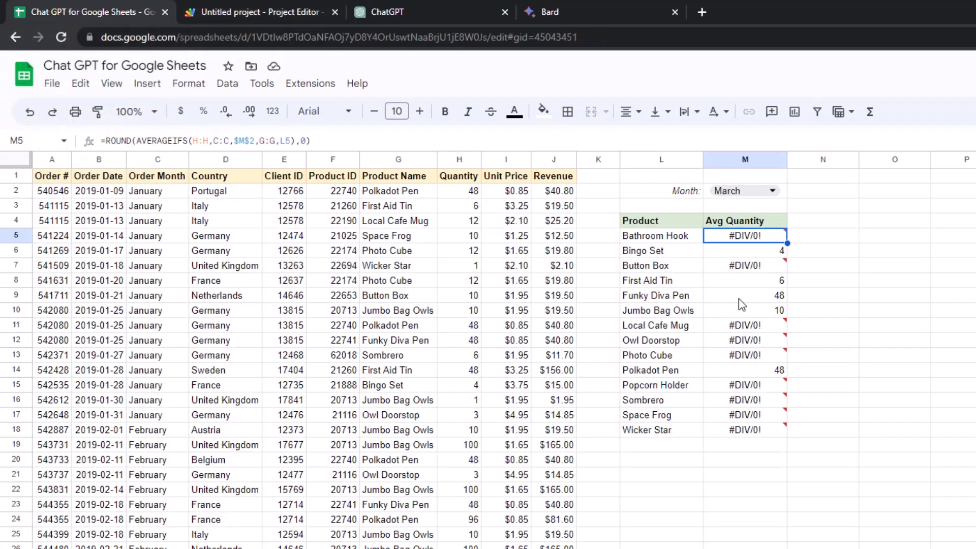
left_click(661, 236)
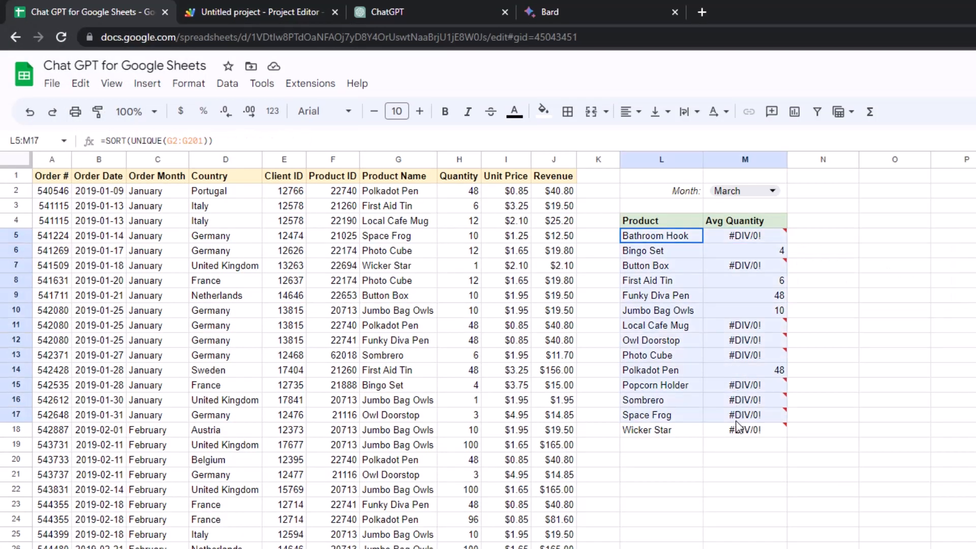
left_click(661, 265)
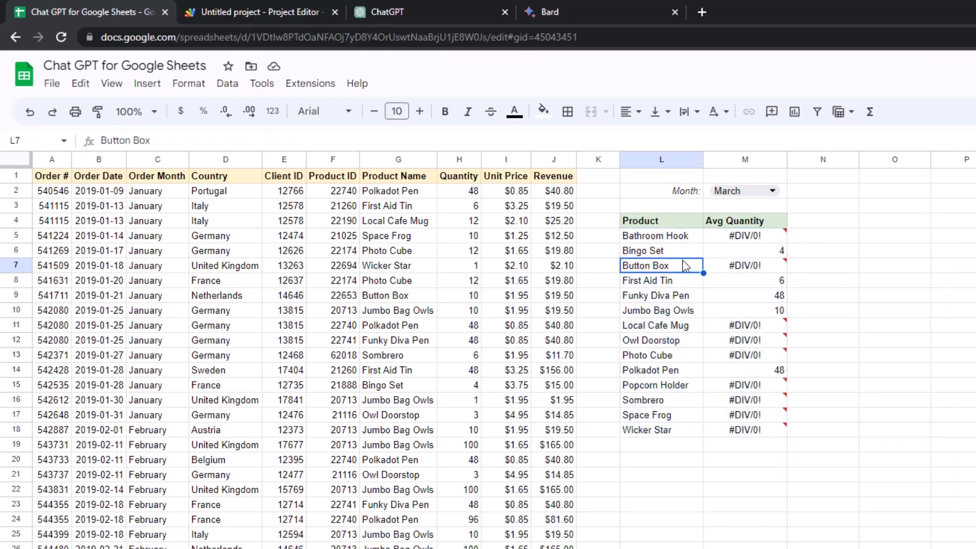
left_click(661, 236)
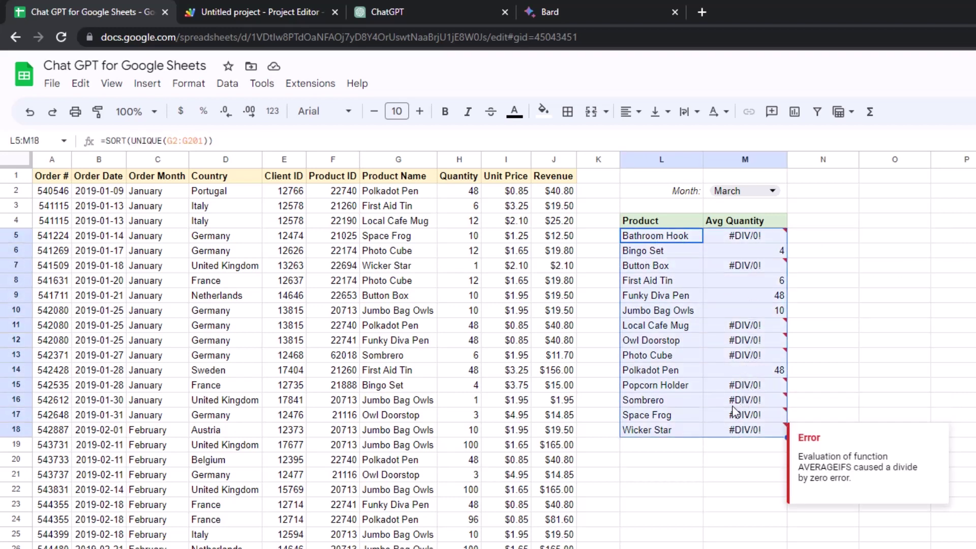
mouse_move(751, 392)
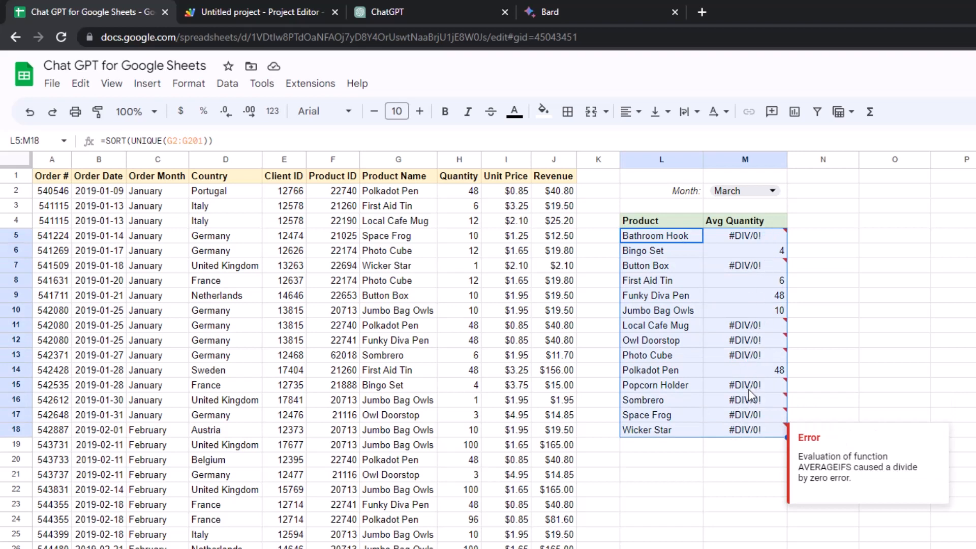
left_click(256, 11)
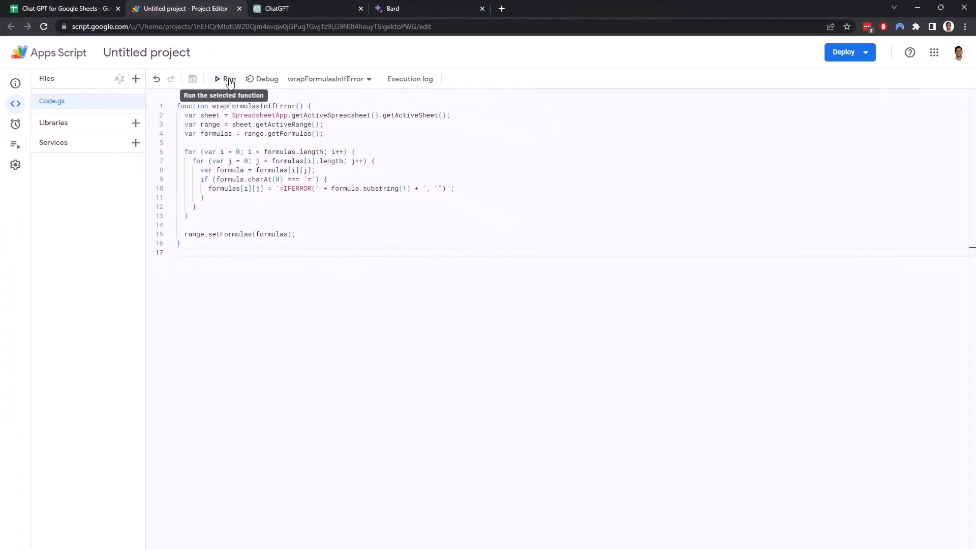
- Run wrapFormulasInIfError, granting the script spreadsheet access when authorization is requested
left_click(228, 79)
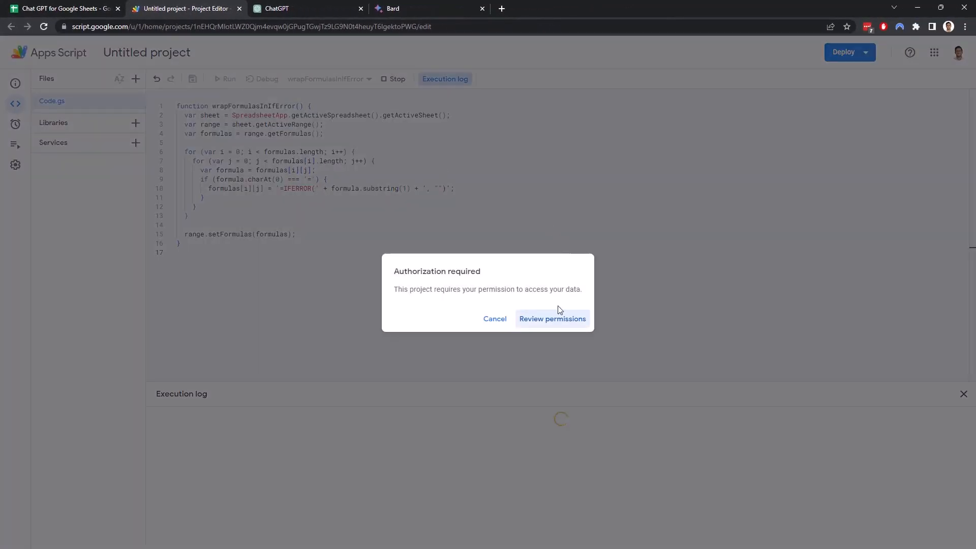
left_click(551, 319)
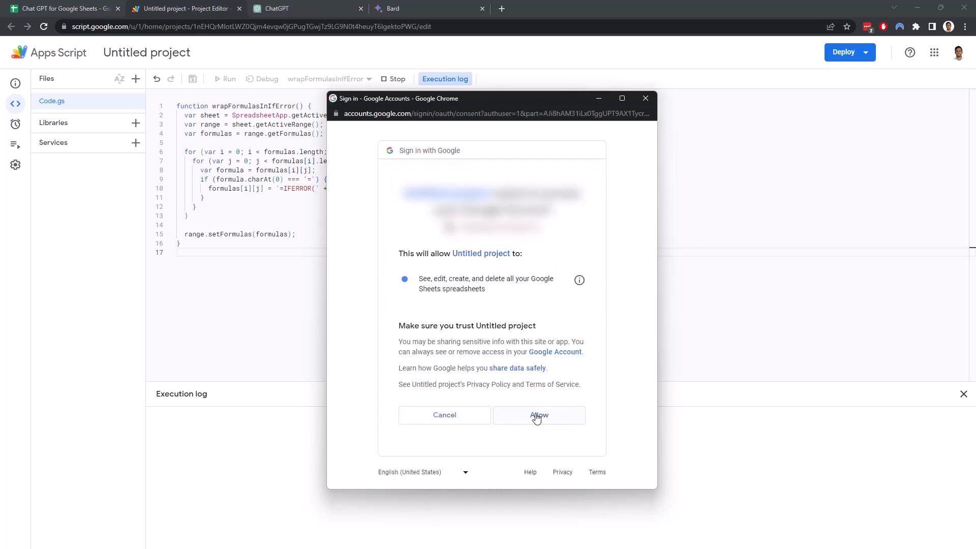
left_click(538, 414)
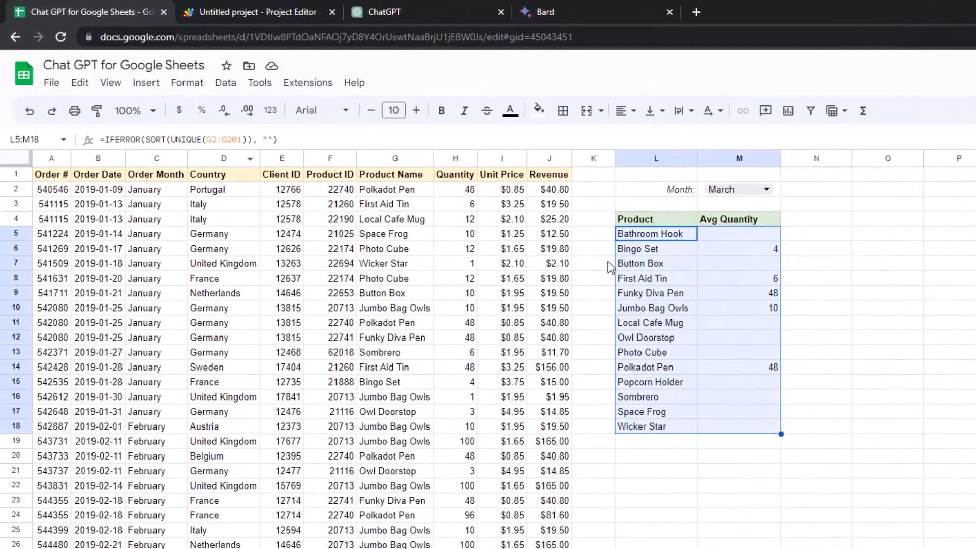
- Inspect the IFERROR-wrapped formulas in M5 and L5, then set the report month to June
left_click(799, 252)
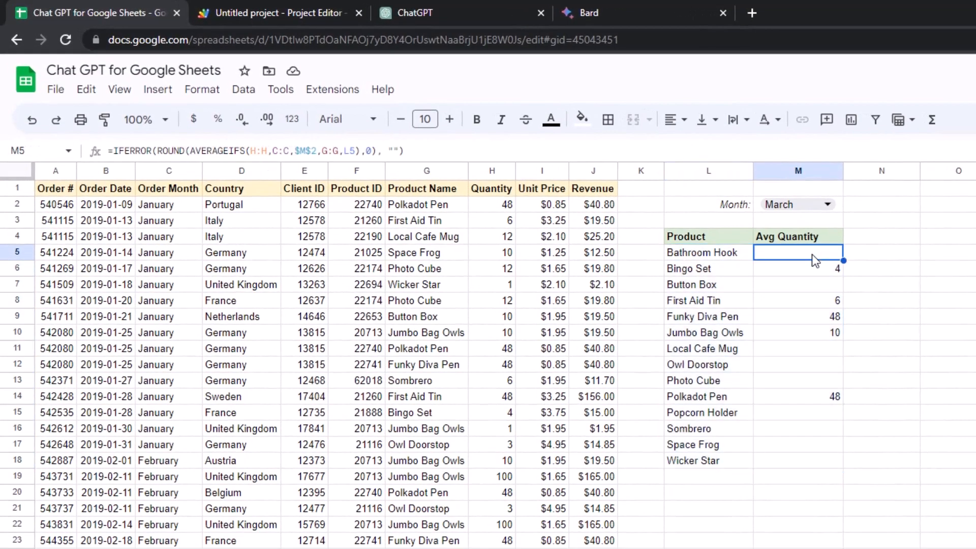
mouse_move(770, 269)
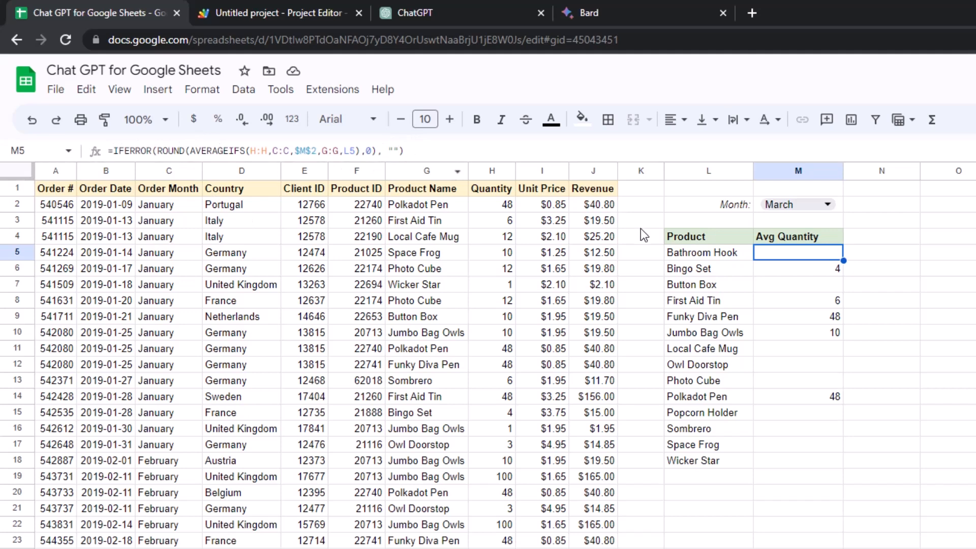
left_click(707, 252)
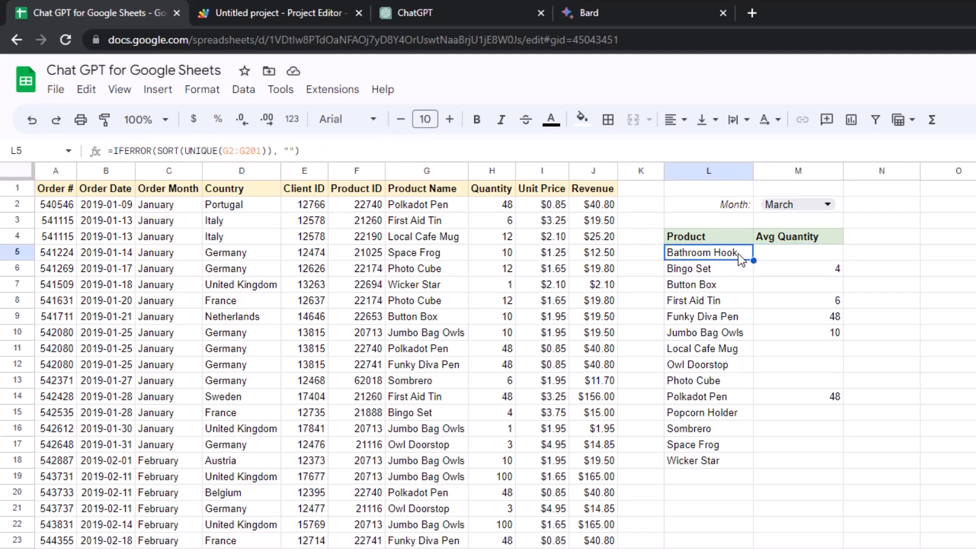
mouse_move(766, 328)
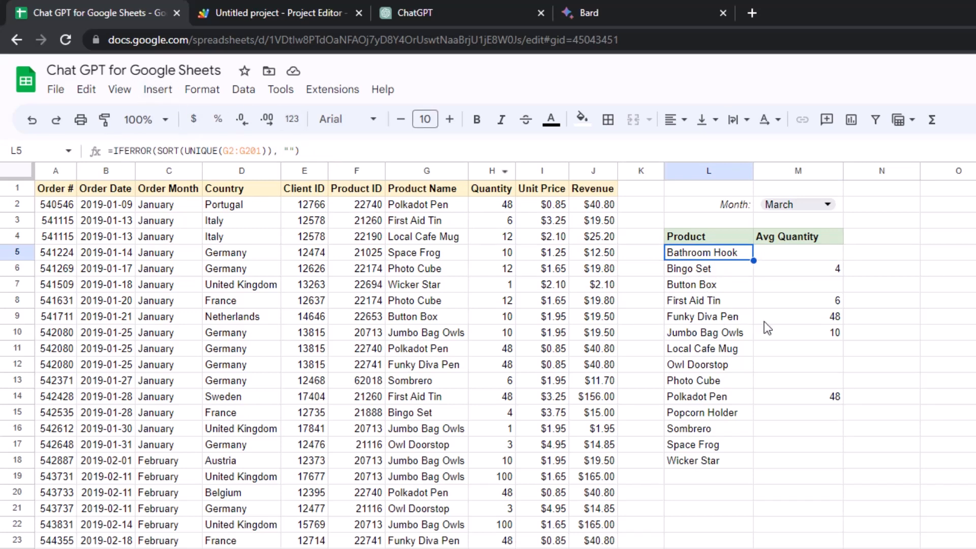
mouse_move(711, 307)
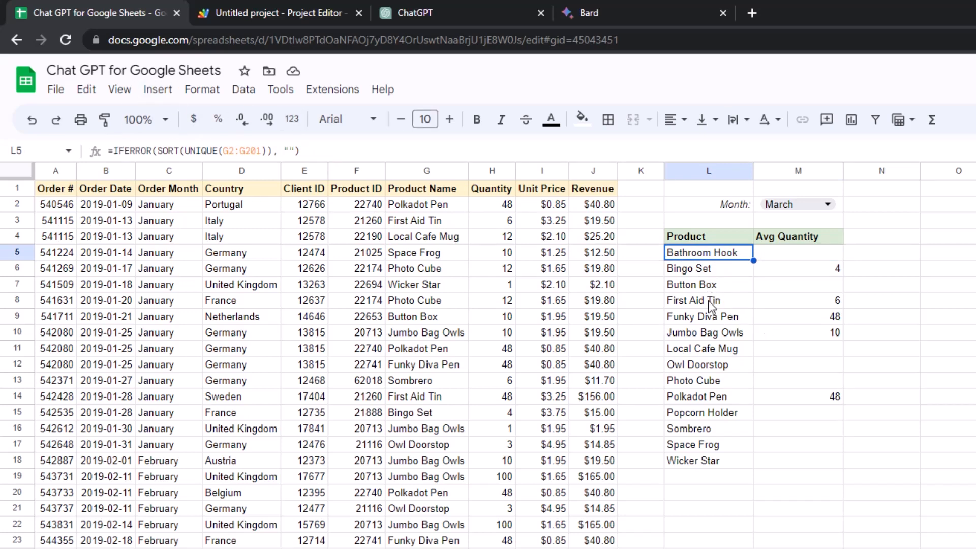
mouse_move(389, 242)
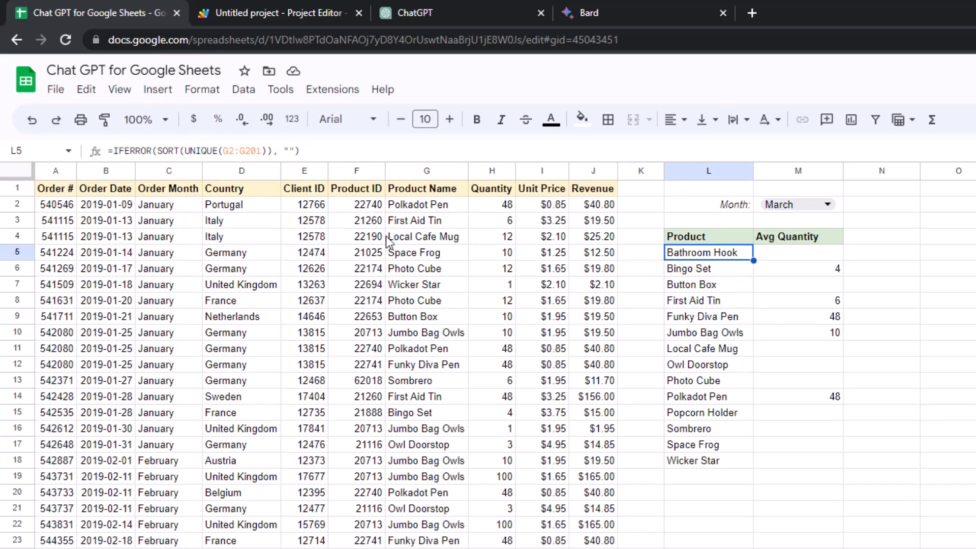
left_click(707, 332)
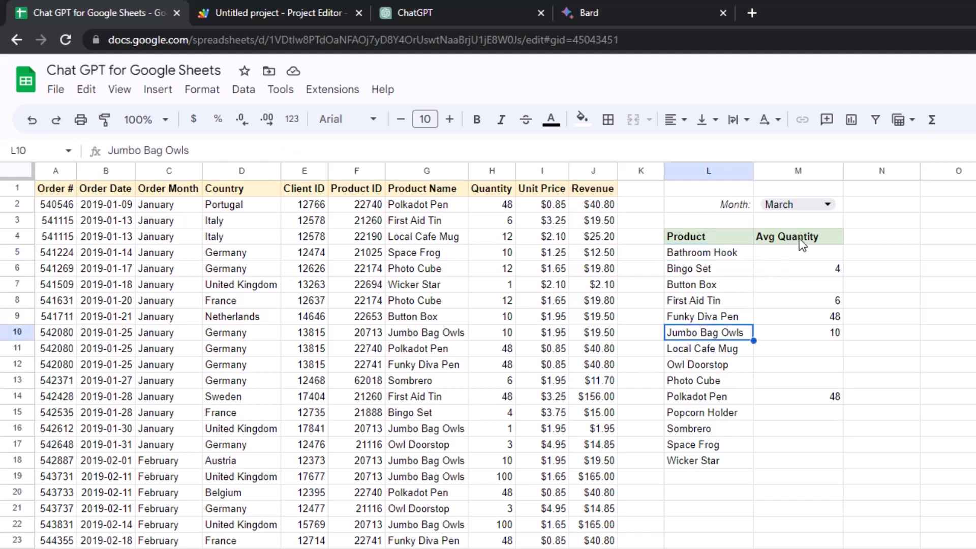
left_click(827, 203)
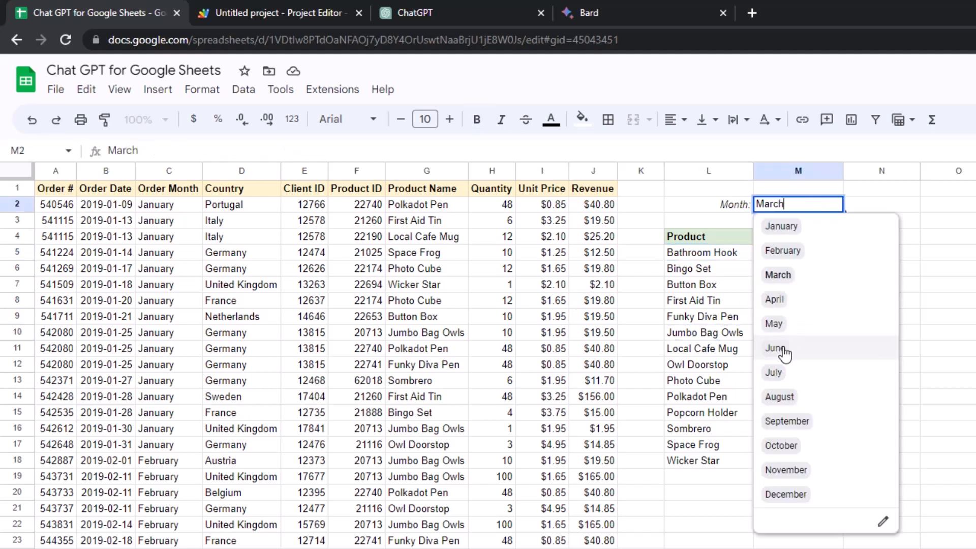
left_click(777, 348)
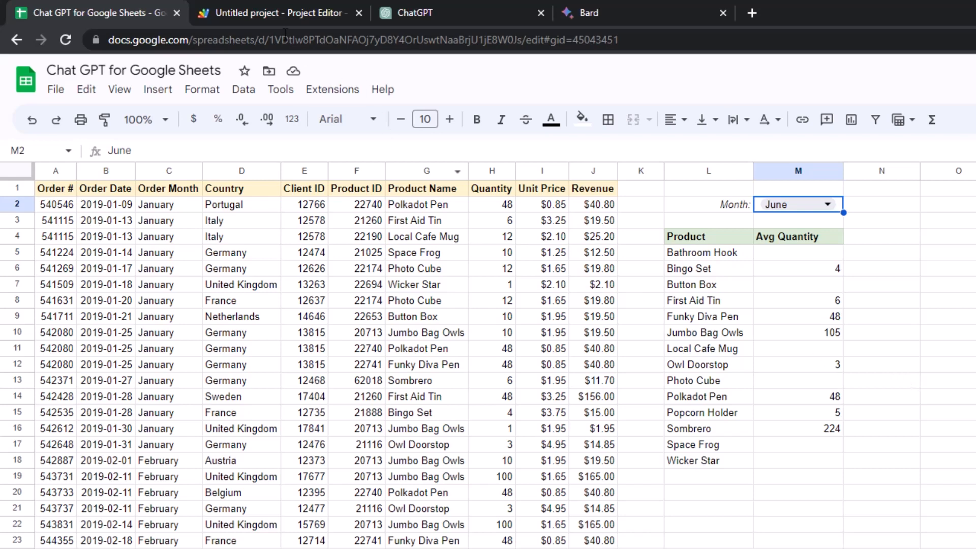
- Check the Apps Script tab, return to the spreadsheet, and show the Extensions menu
left_click(277, 12)
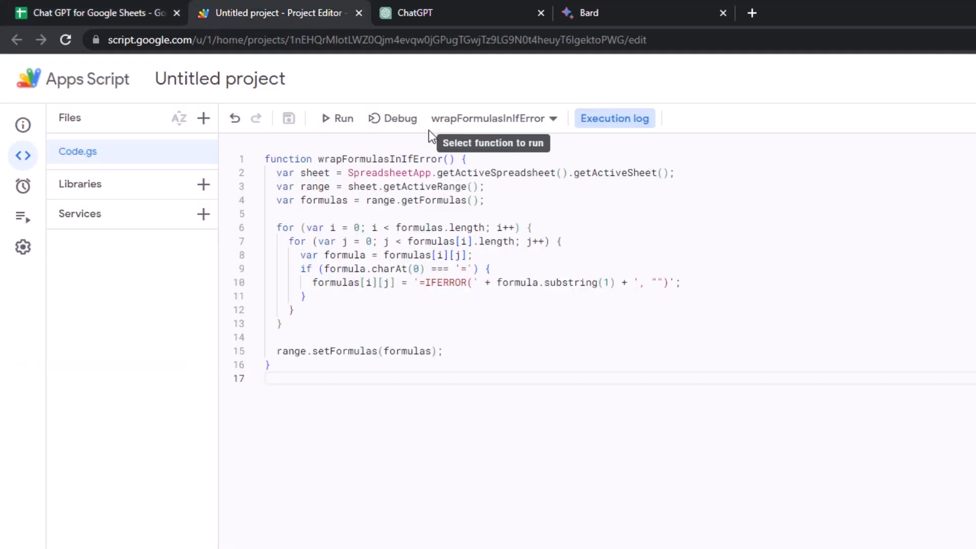
left_click(94, 12)
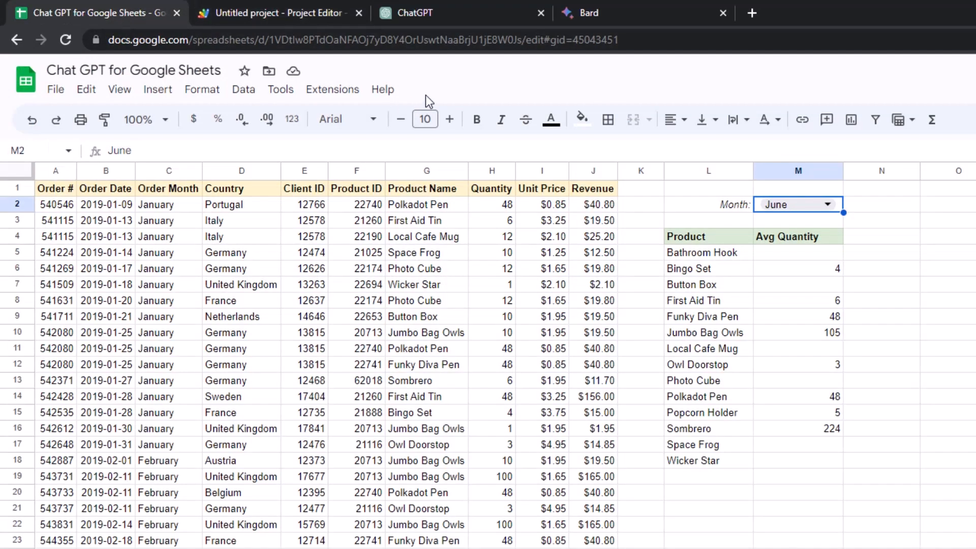
left_click(332, 89)
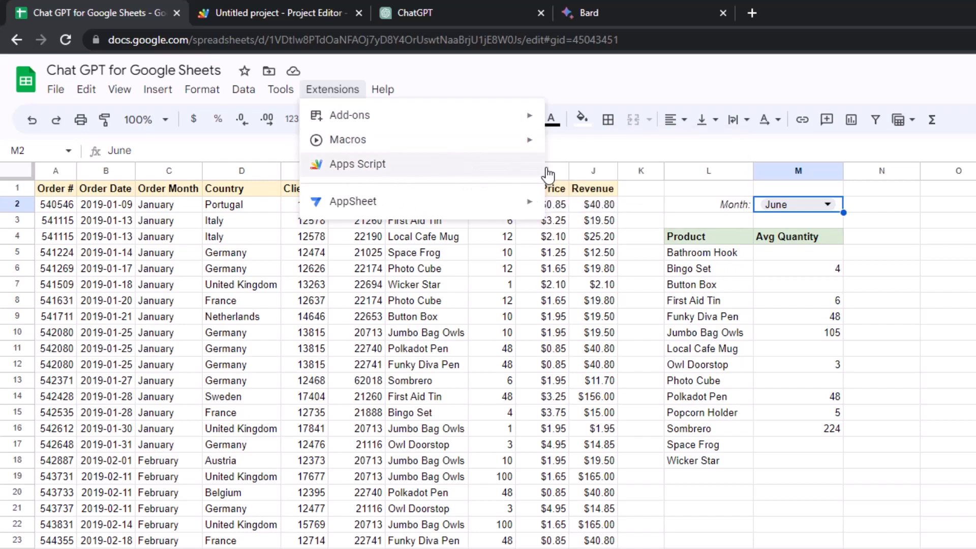
mouse_move(536, 177)
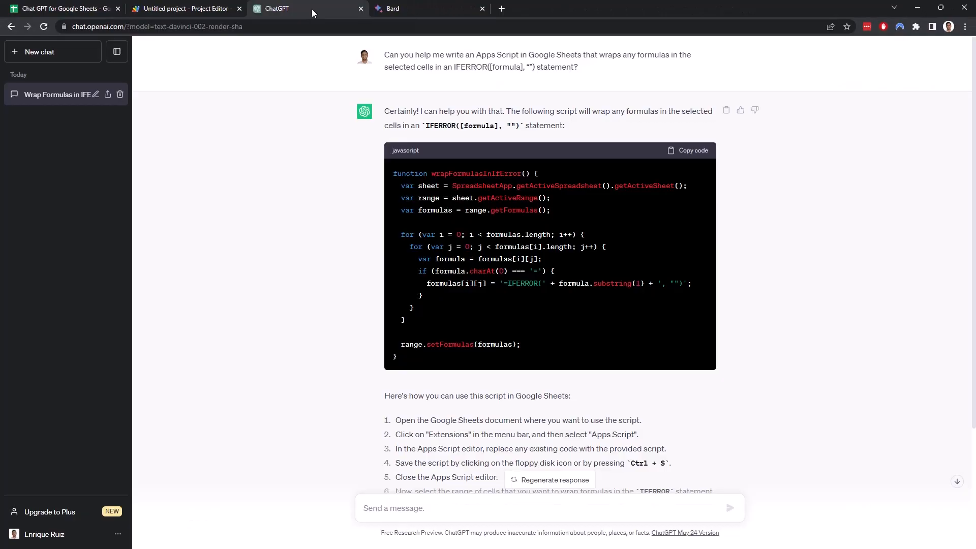
- Request a script adding the IFERROR wrapper to a Sheets Custom Menu and read ChatGPT's onOpen reply
scroll("down", 3)
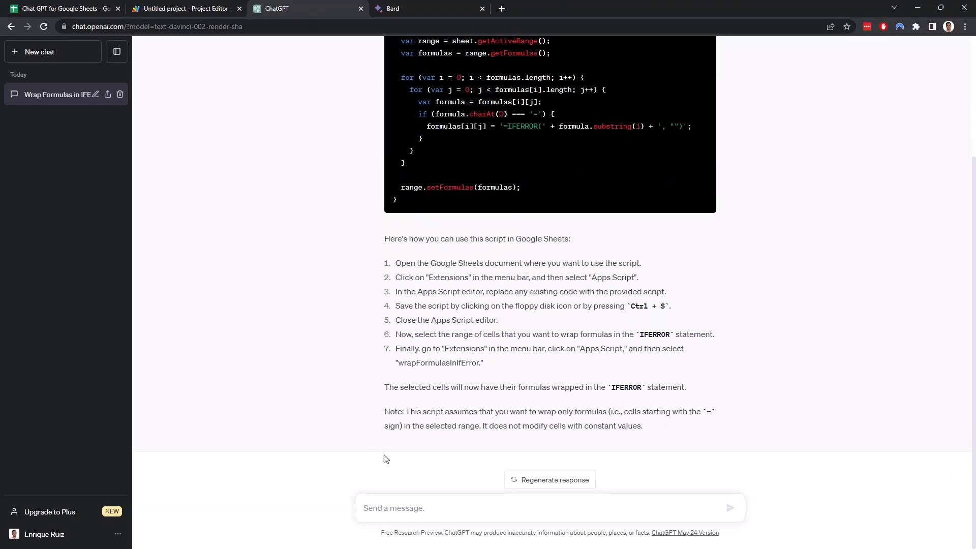
type("Can you help me write another script that adds the IFERROR script to the Google Sheets menu bar in my existing workbook?")
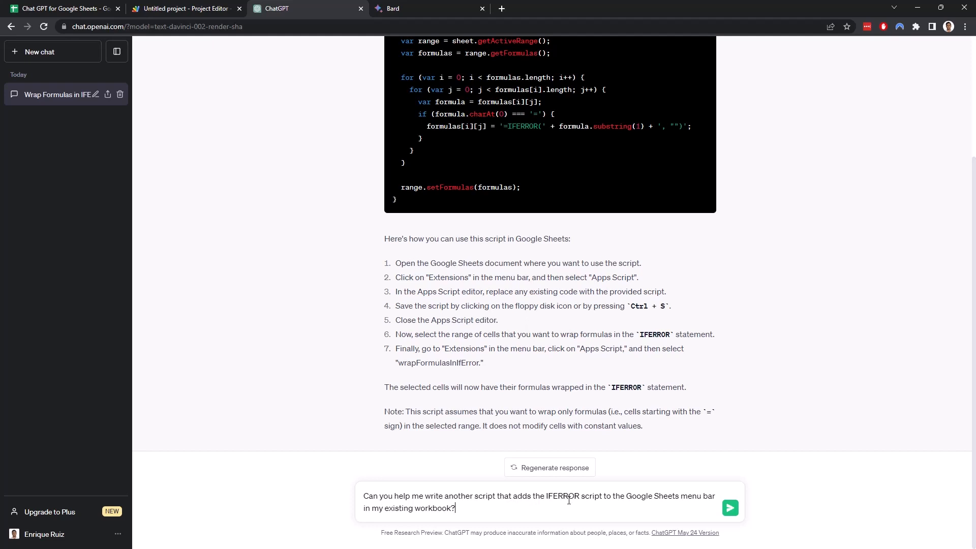
mouse_move(487, 488)
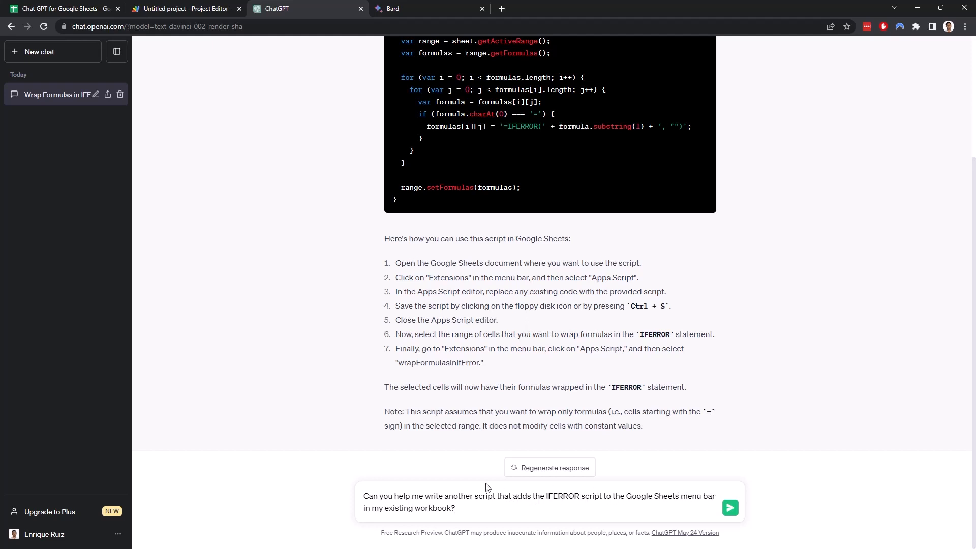
mouse_move(721, 503)
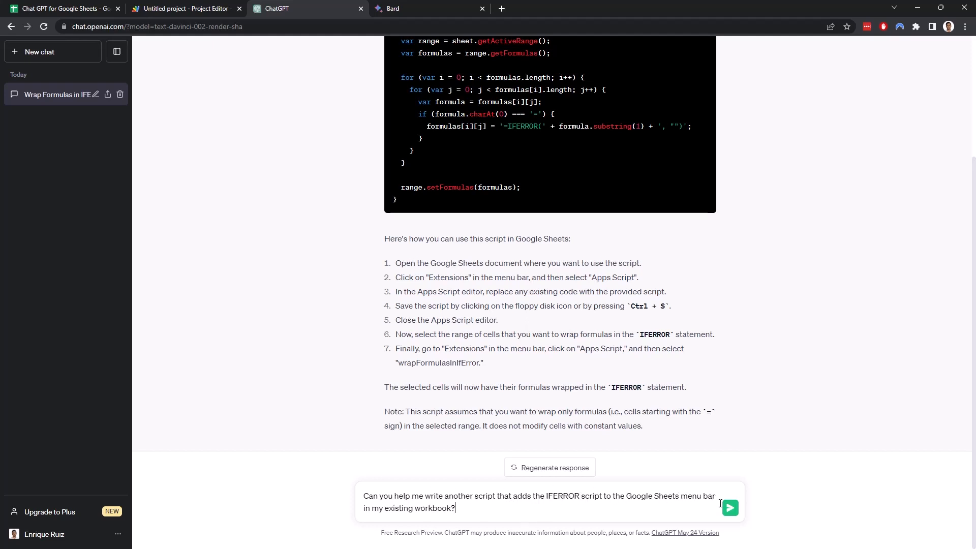
left_click(730, 507)
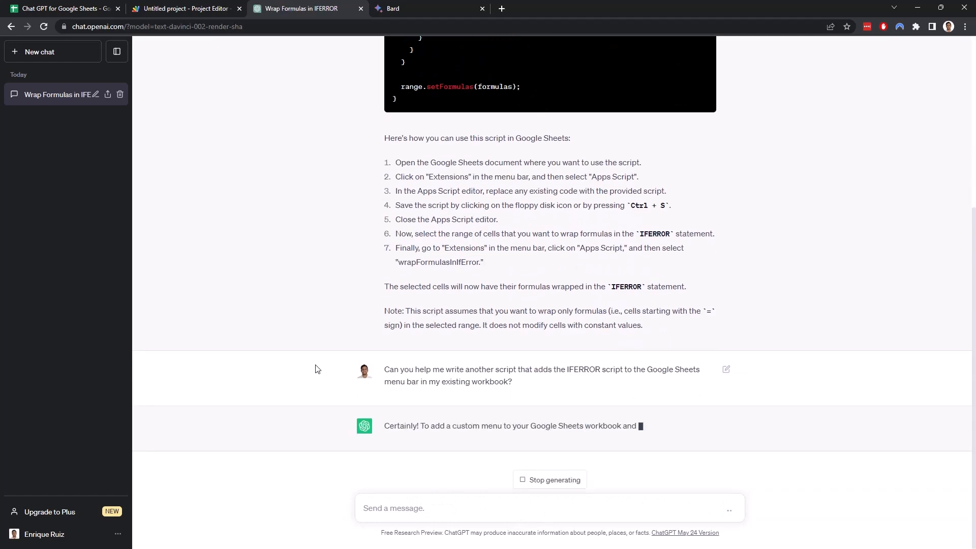
scroll("down", 3)
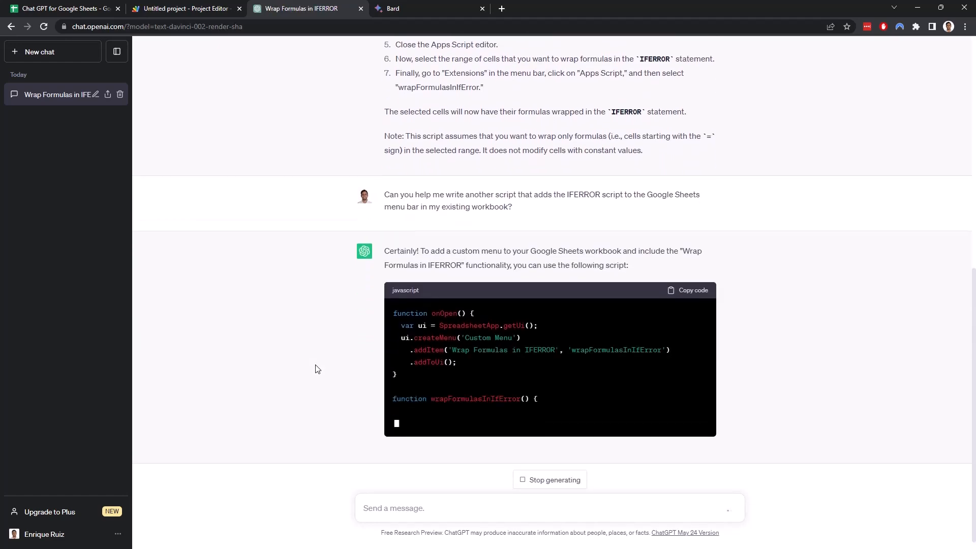
scroll("down", 3)
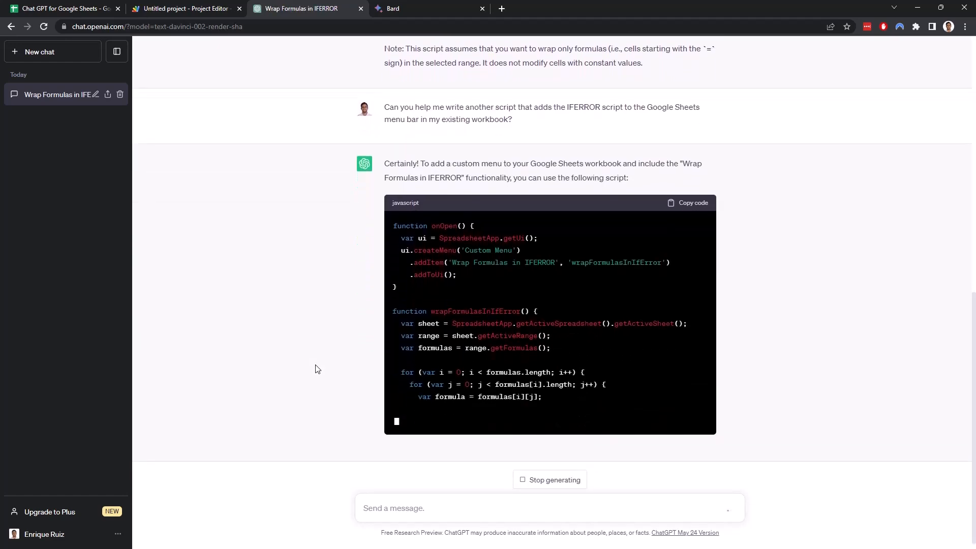
scroll("down", 3)
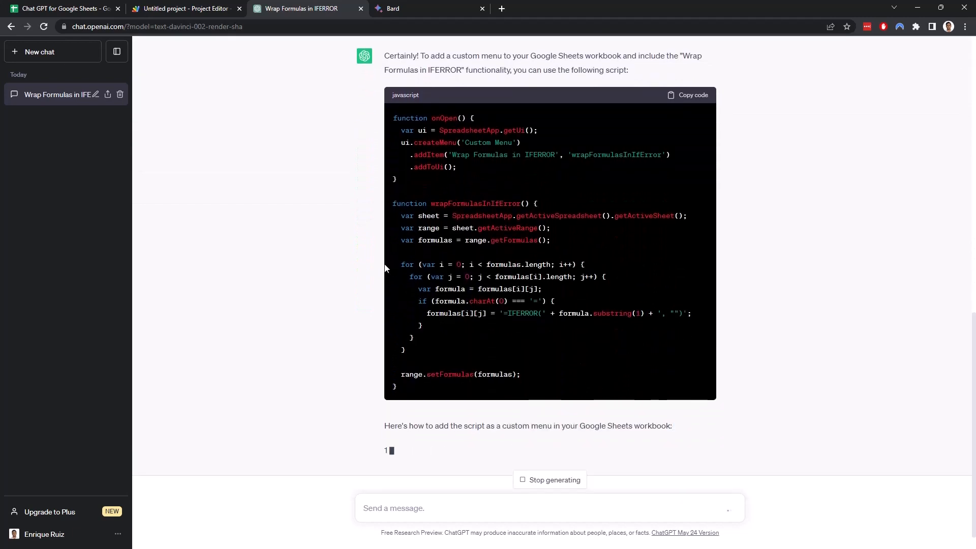
scroll("down", 3)
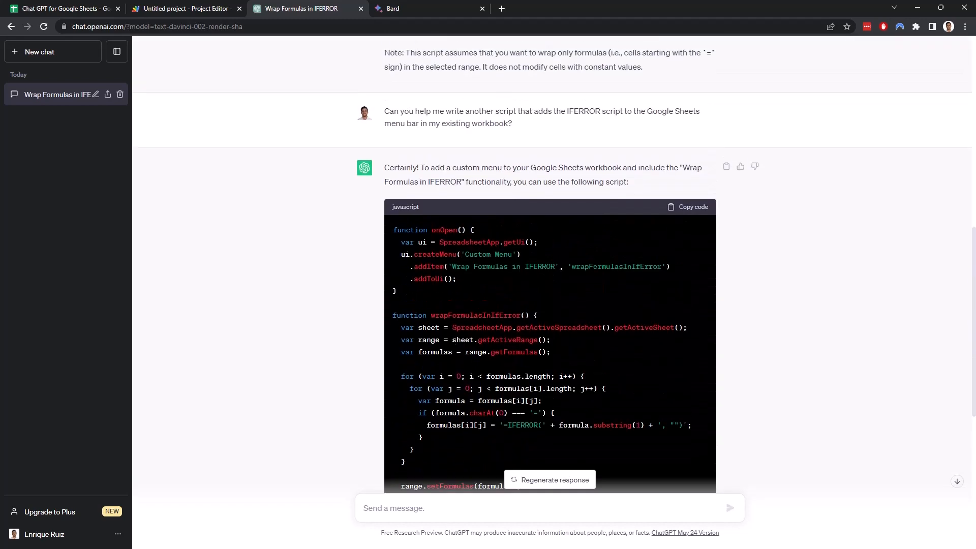
- Overwrite Code.gs with the onOpen Custom Menu plus wrapFormulasInIfError script and save
left_click(185, 8)
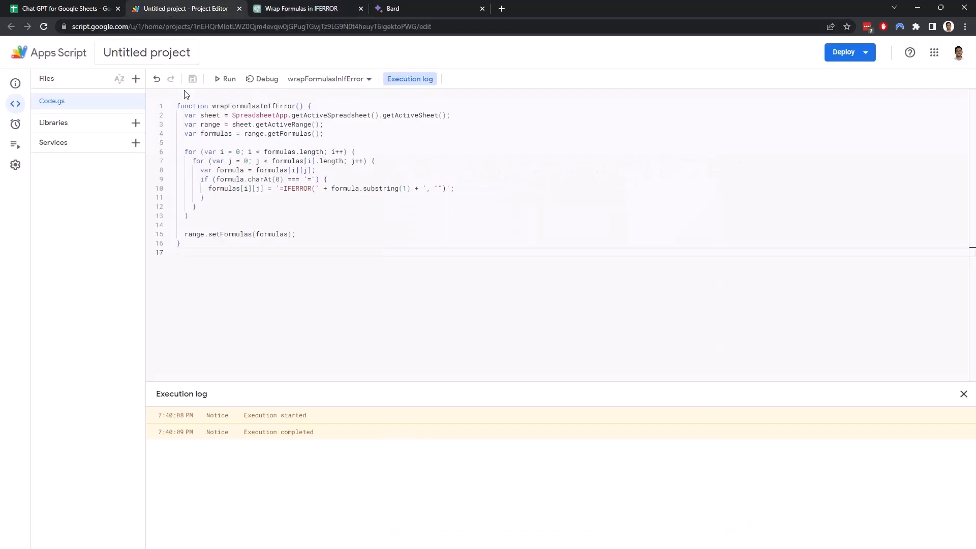
key("ctrl+a")
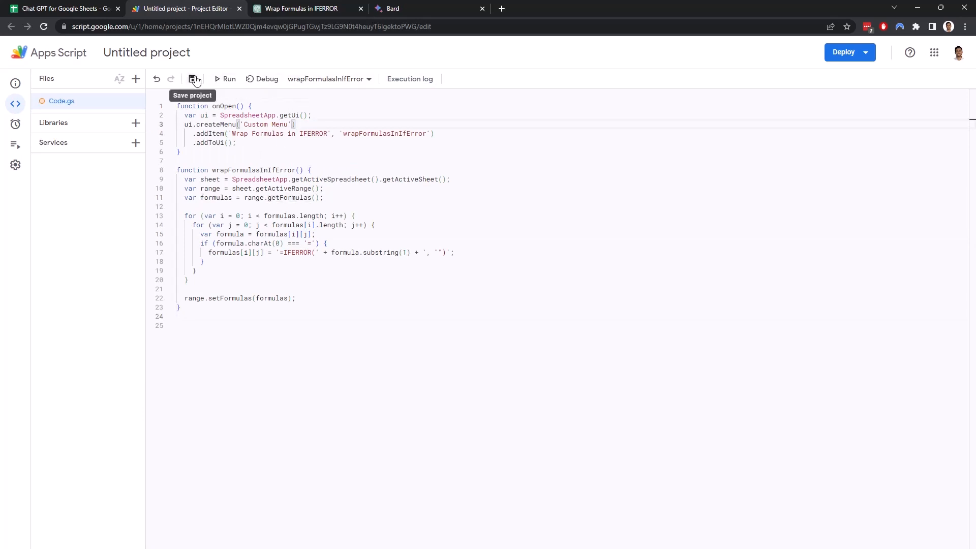
left_click(193, 79)
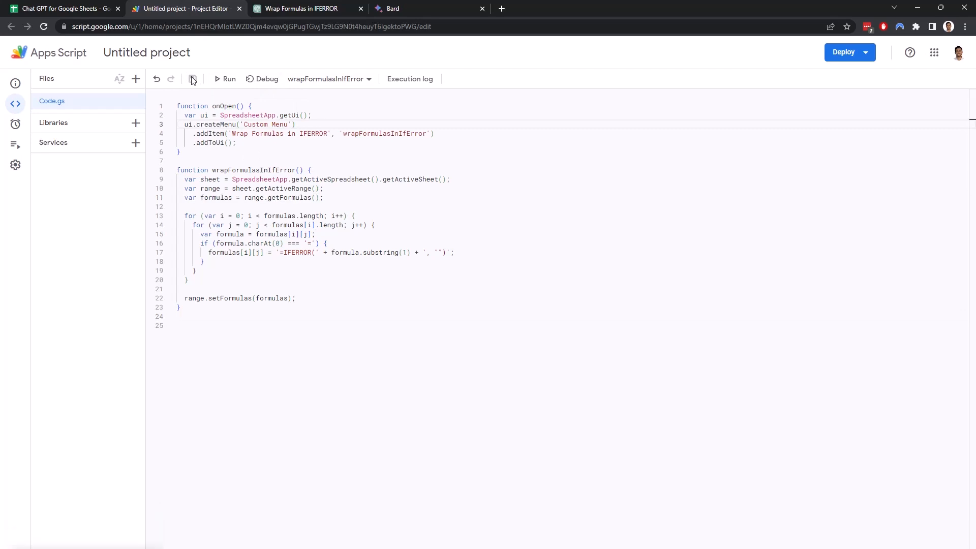
left_click(329, 80)
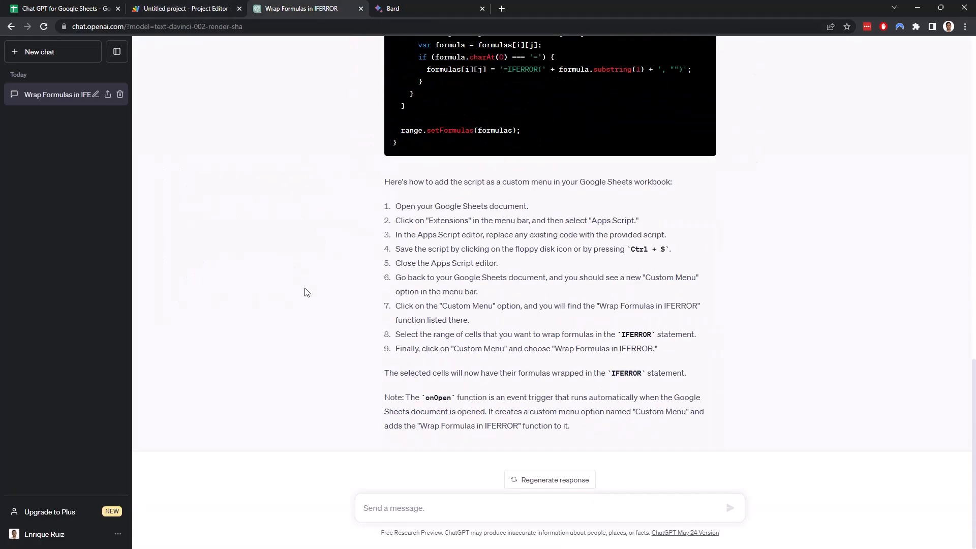
mouse_move(672, 401)
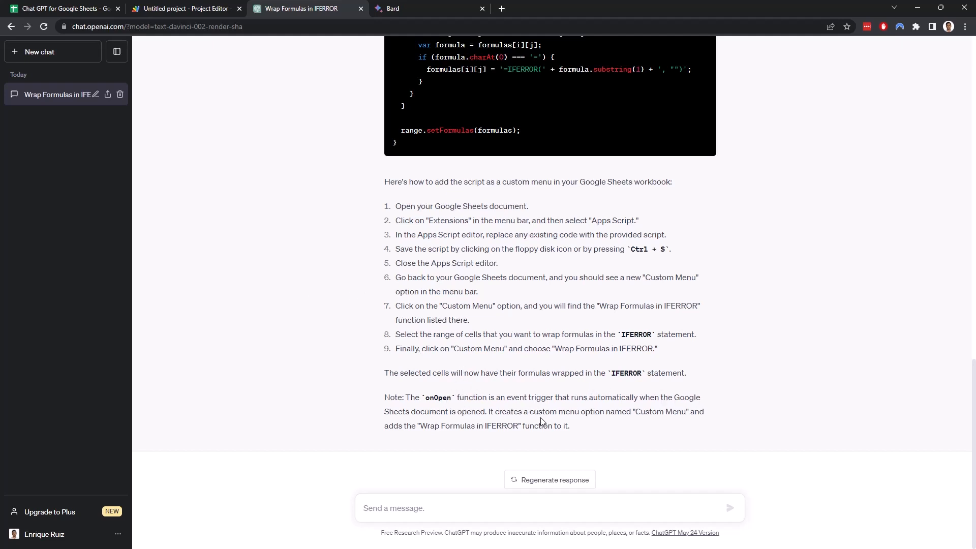
- Run the Apps Script project containing the new onOpen Custom Menu function
left_click(62, 8)
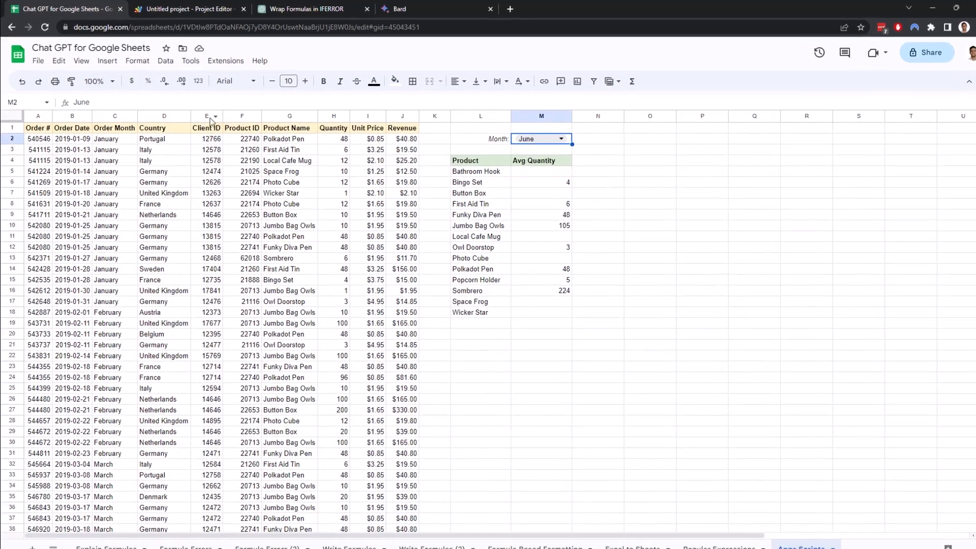
left_click(190, 9)
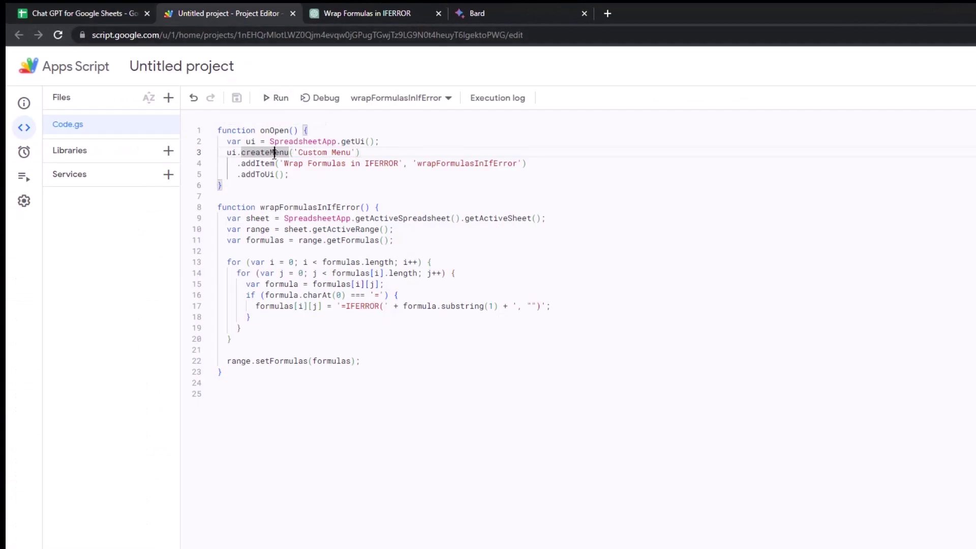
left_click(275, 97)
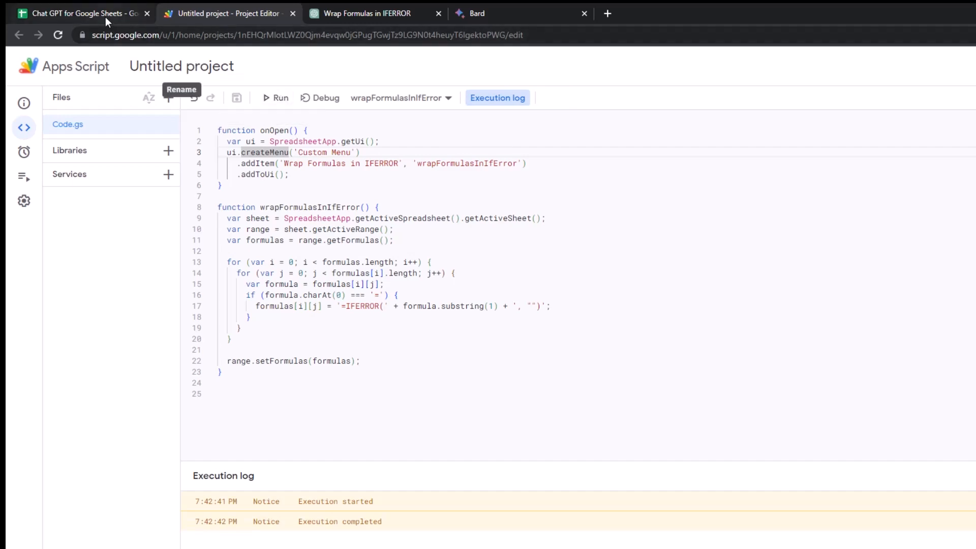
- In the spreadsheet, select a Product ID cell and look for the Custom Menu
left_click(81, 13)
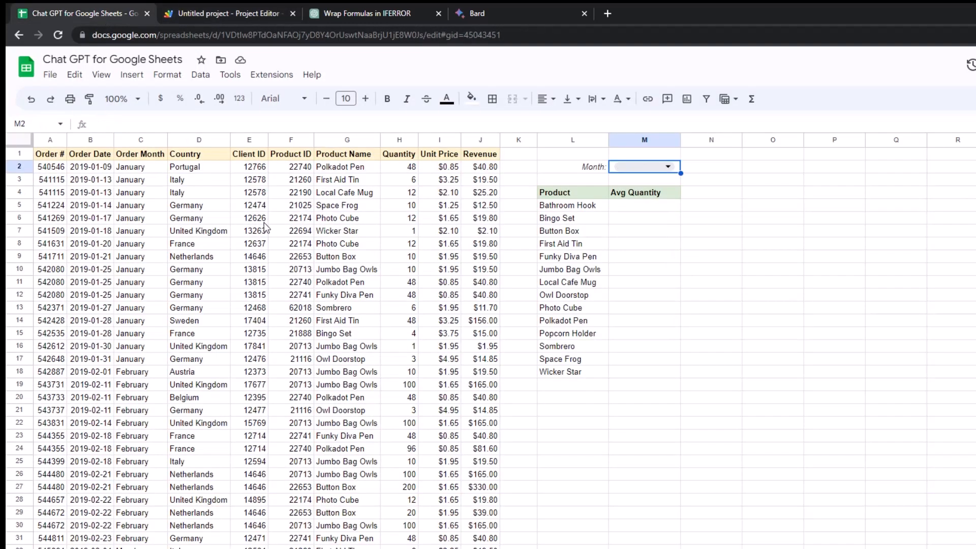
left_click(290, 218)
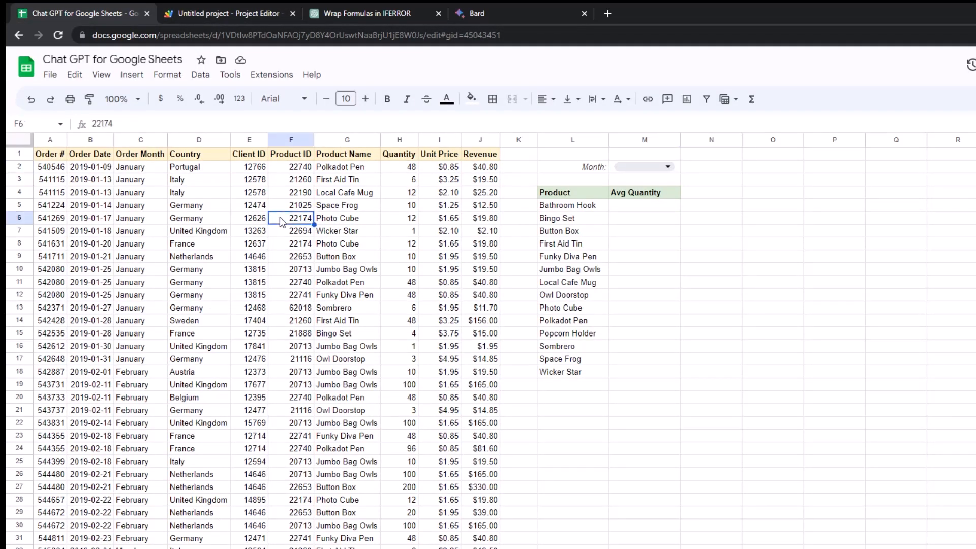
left_click(271, 75)
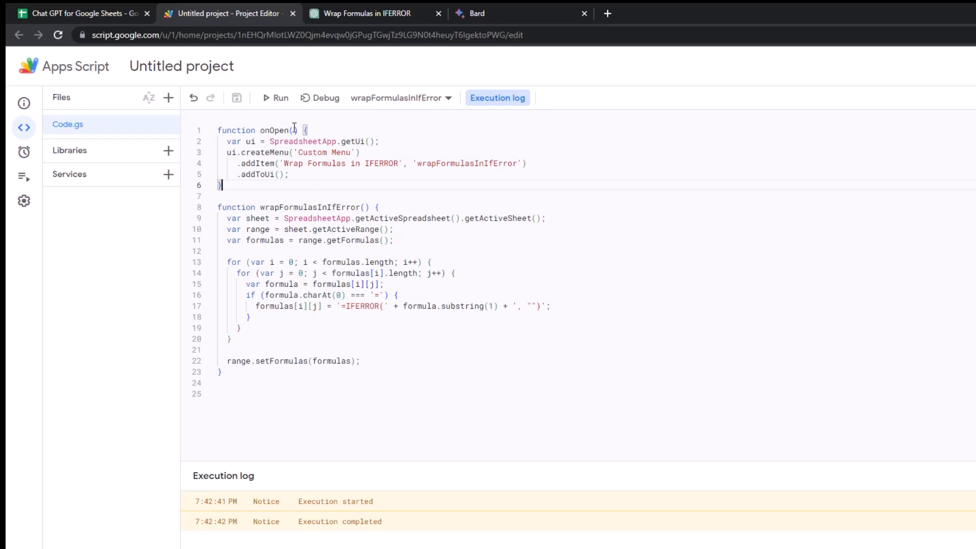
mouse_move(404, 150)
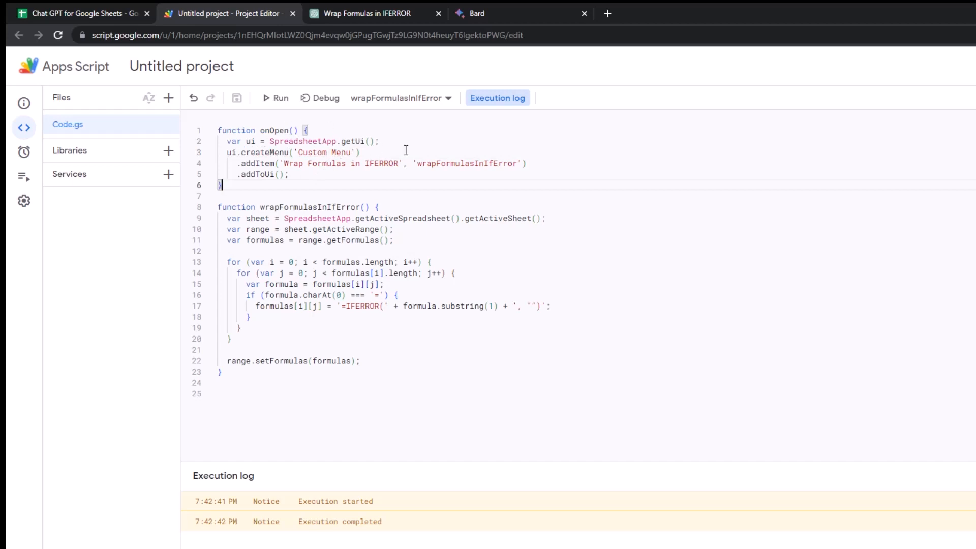
mouse_move(354, 105)
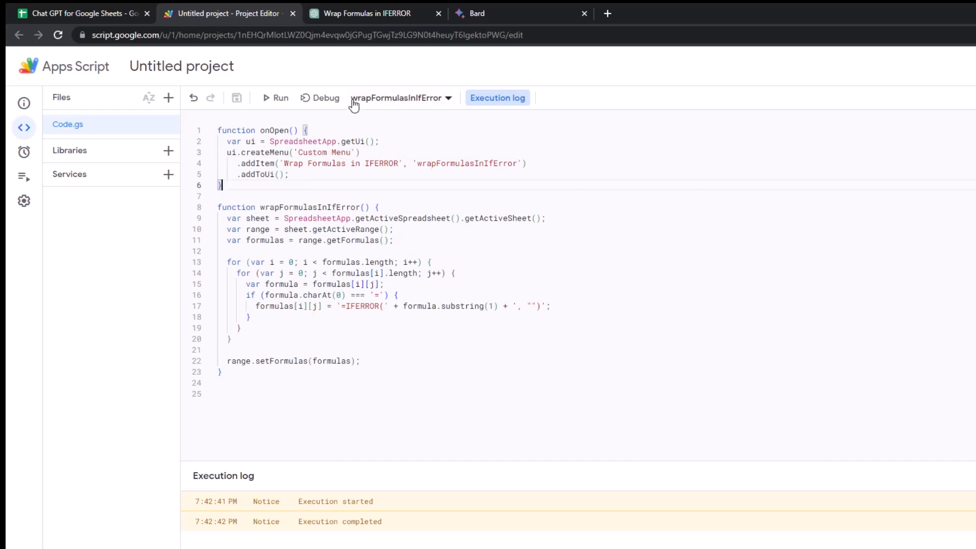
mouse_move(460, 164)
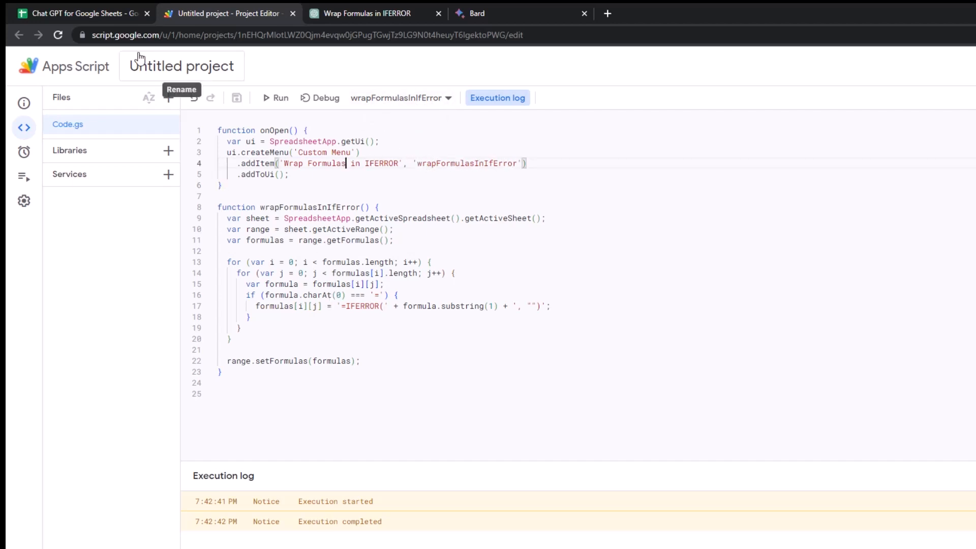
left_click(75, 13)
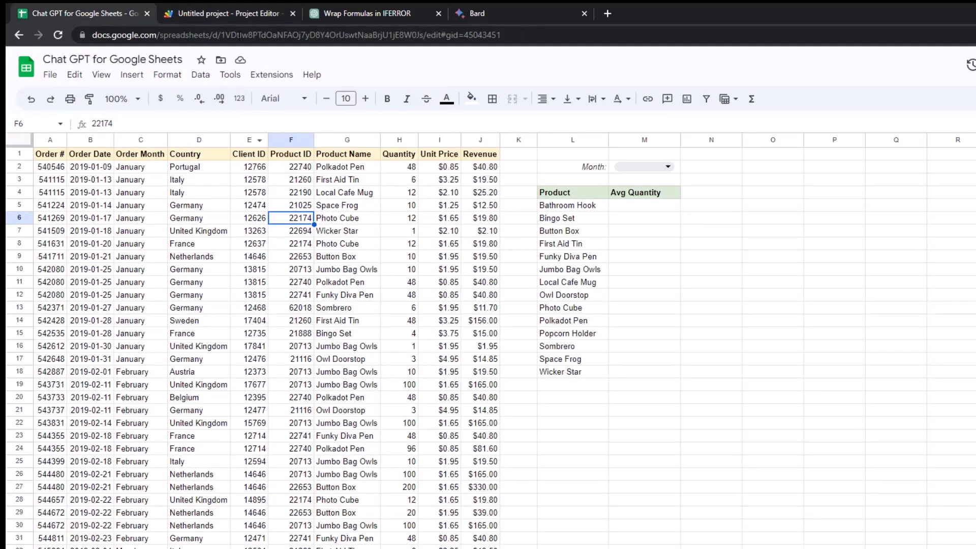
- Run onOpen, then open the new Custom Menu in the spreadsheet
left_click(228, 13)
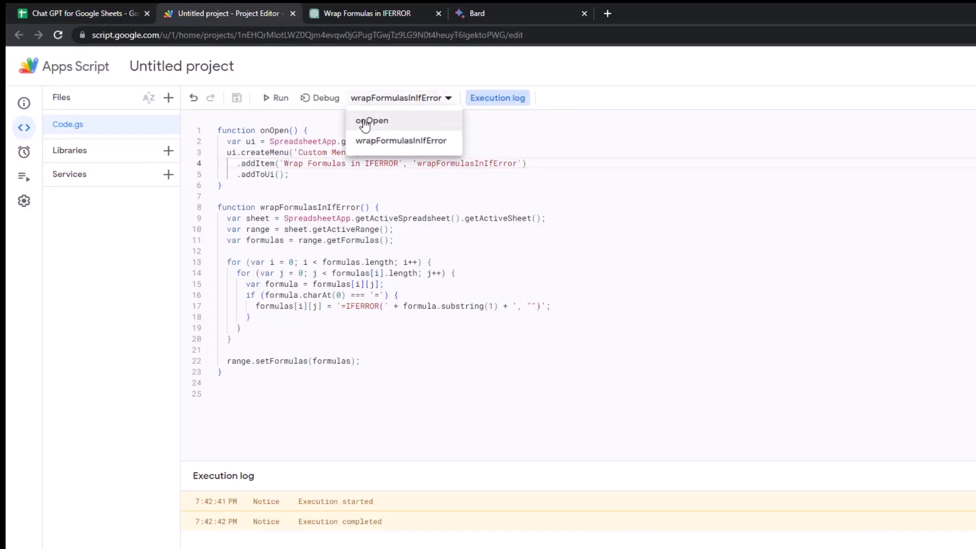
left_click(372, 121)
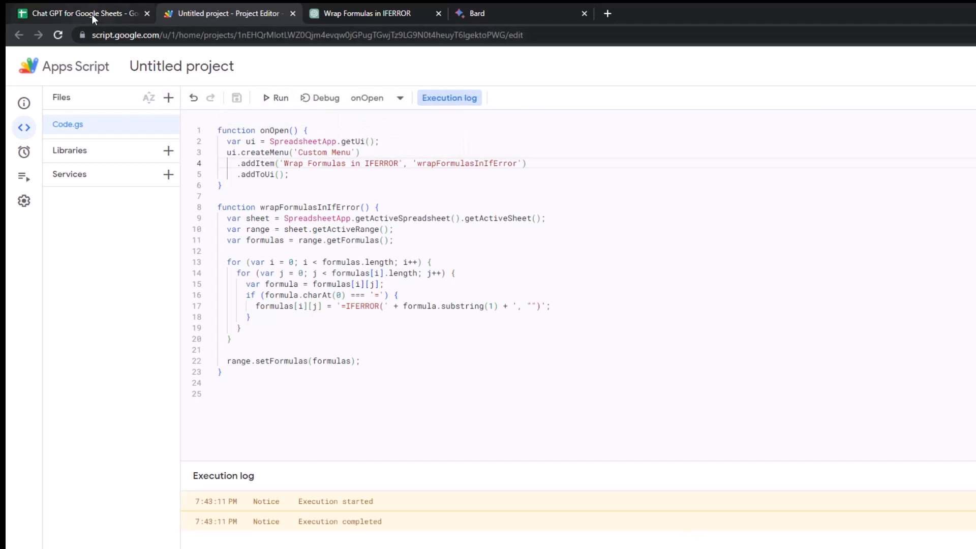
left_click(81, 14)
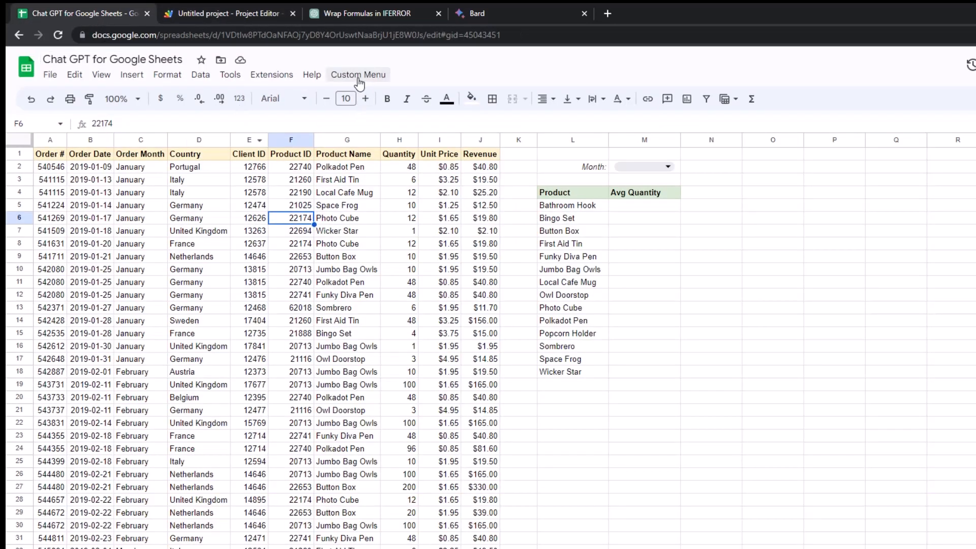
left_click(358, 74)
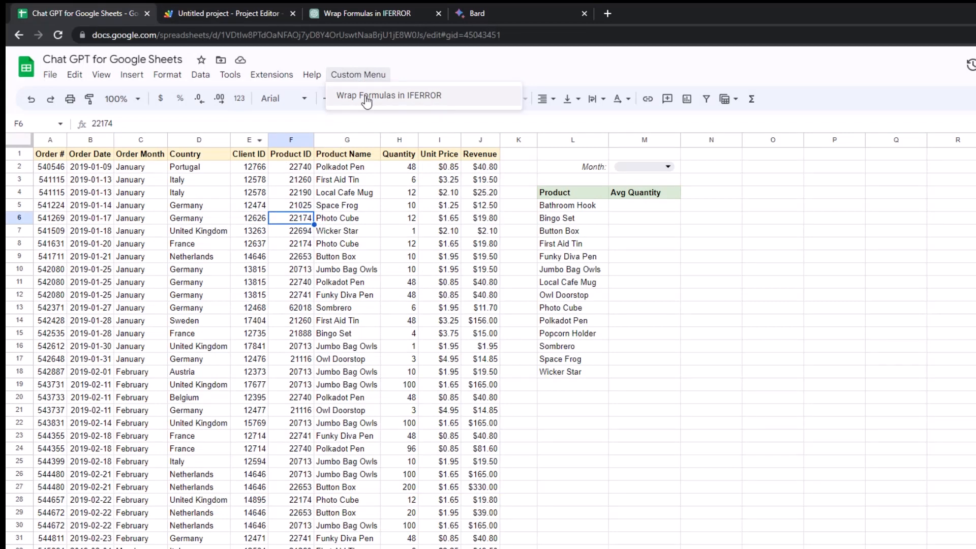
left_click(130, 166)
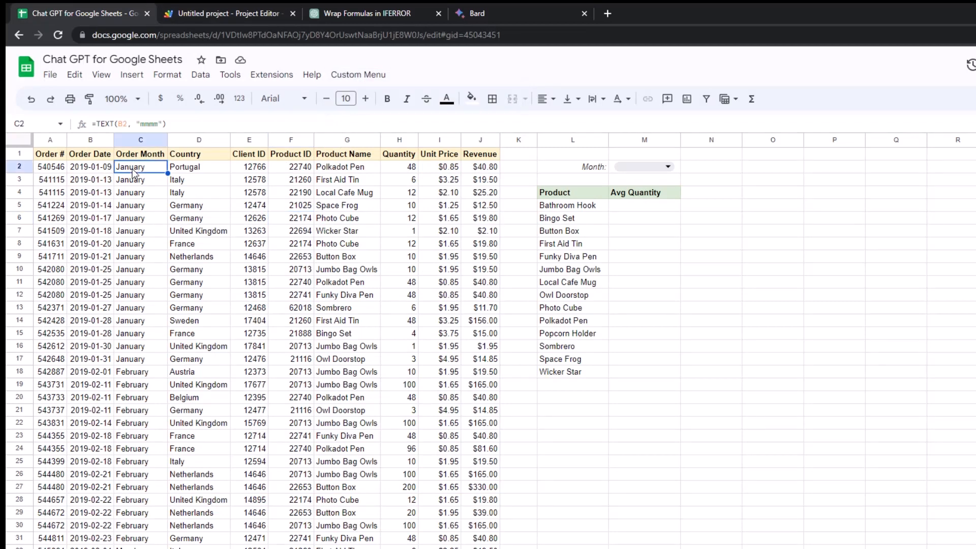
left_click(50, 154)
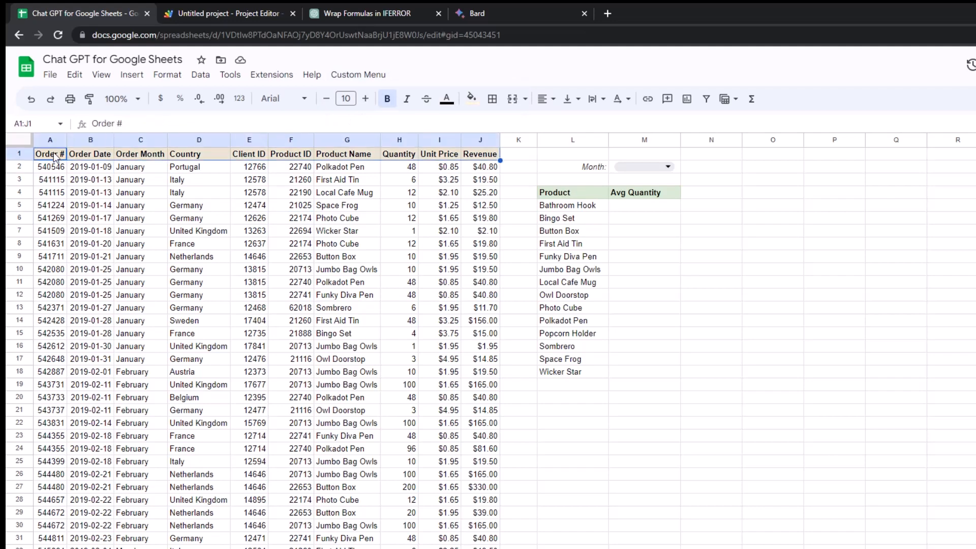
scroll("down", 3)
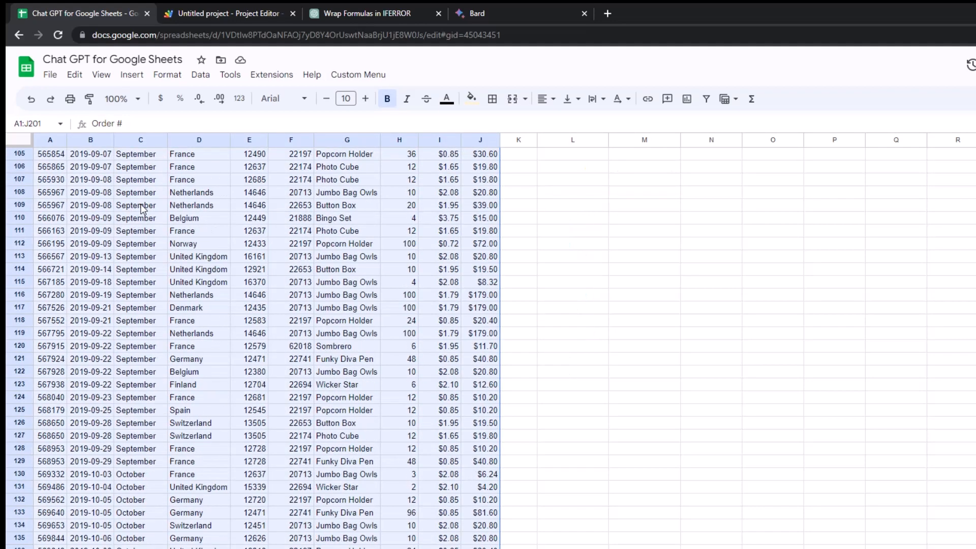
scroll("up", 3)
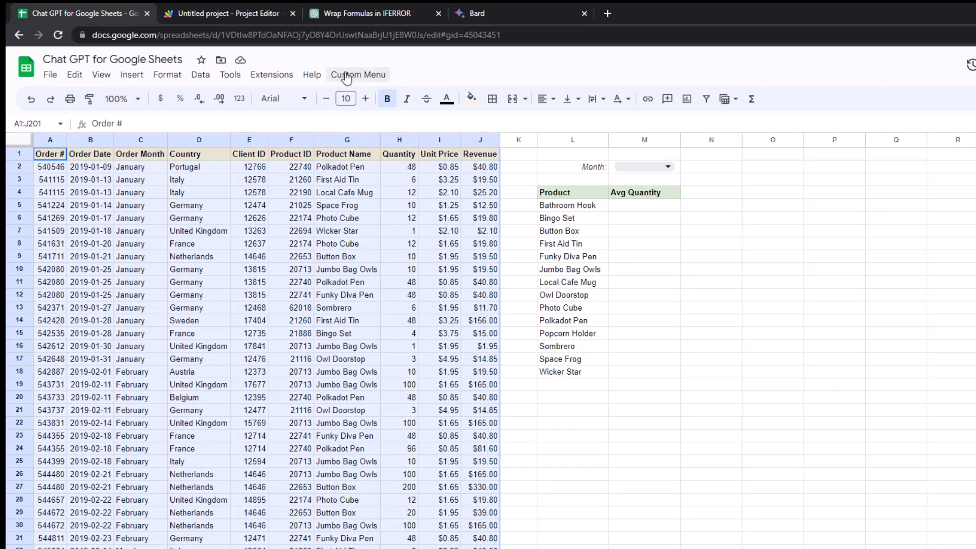
left_click(358, 74)
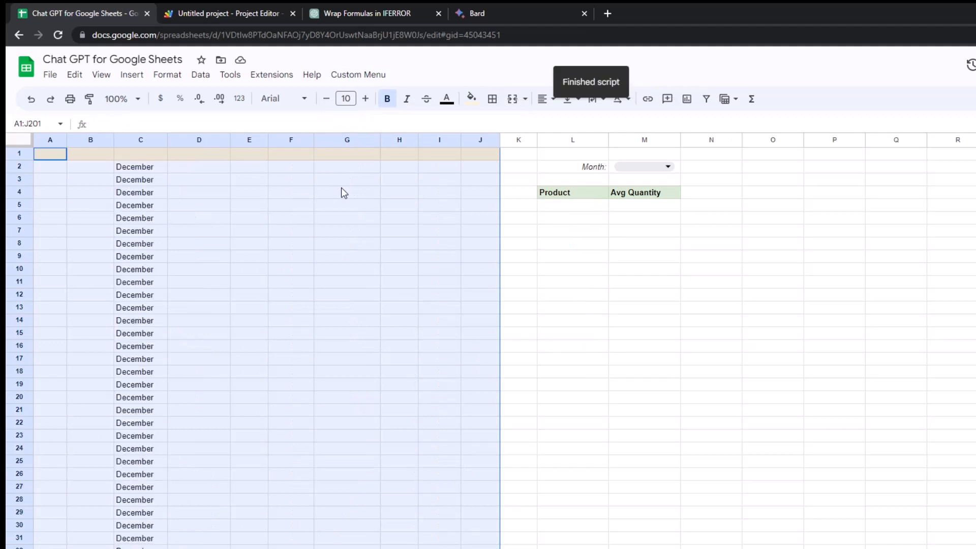
scroll("down", 3)
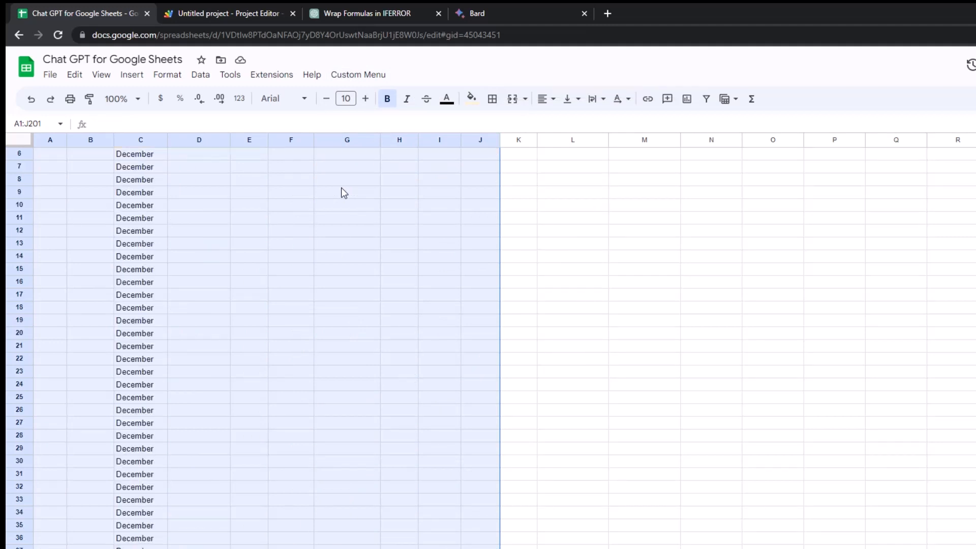
scroll("down", 3)
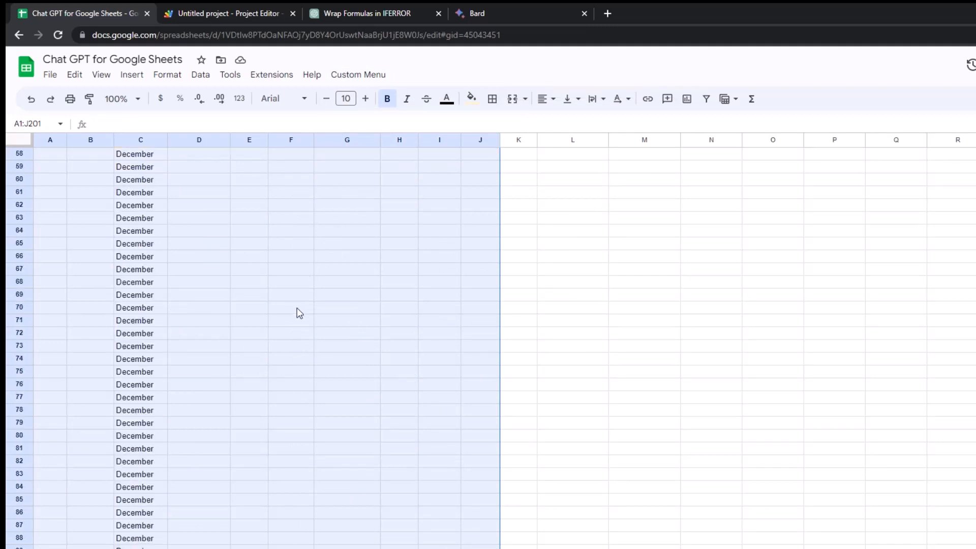
scroll("up", 3)
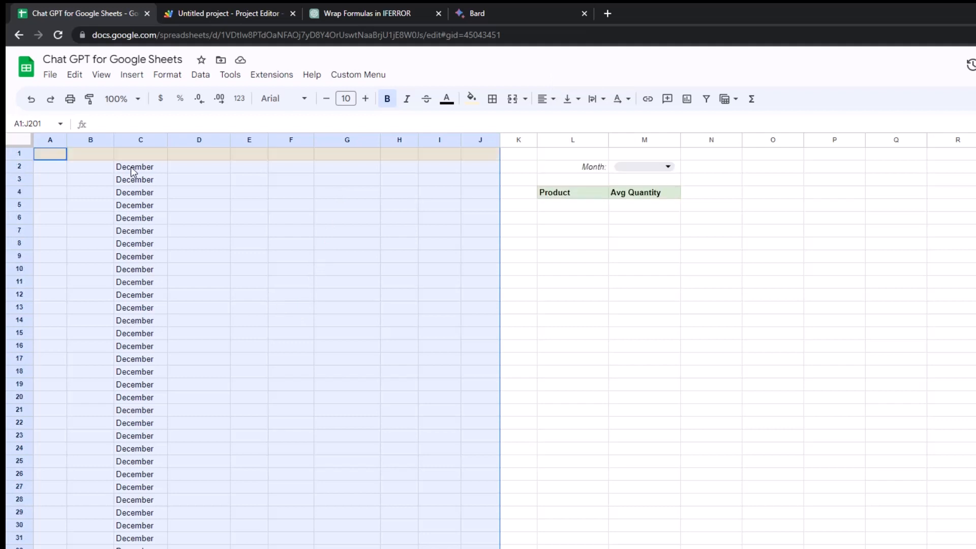
left_click(141, 167)
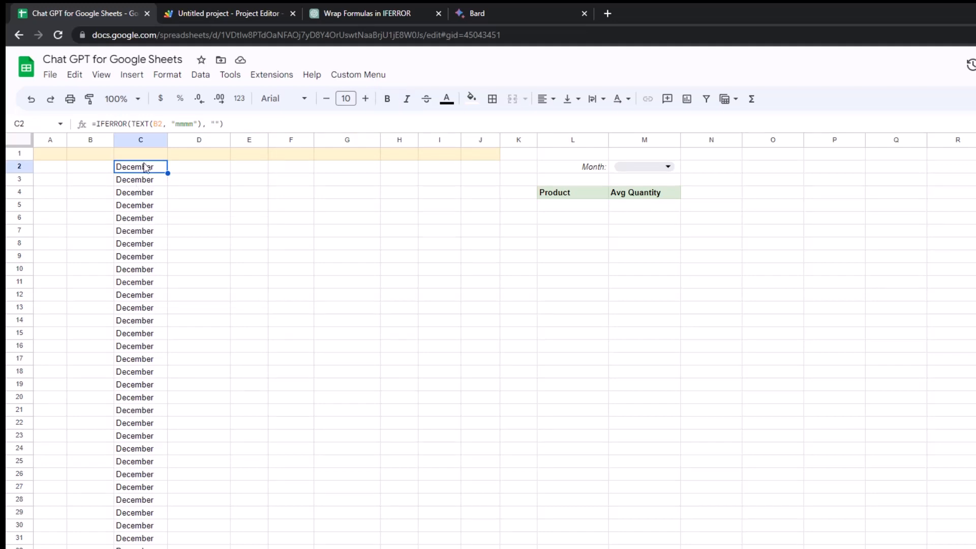
left_click(199, 231)
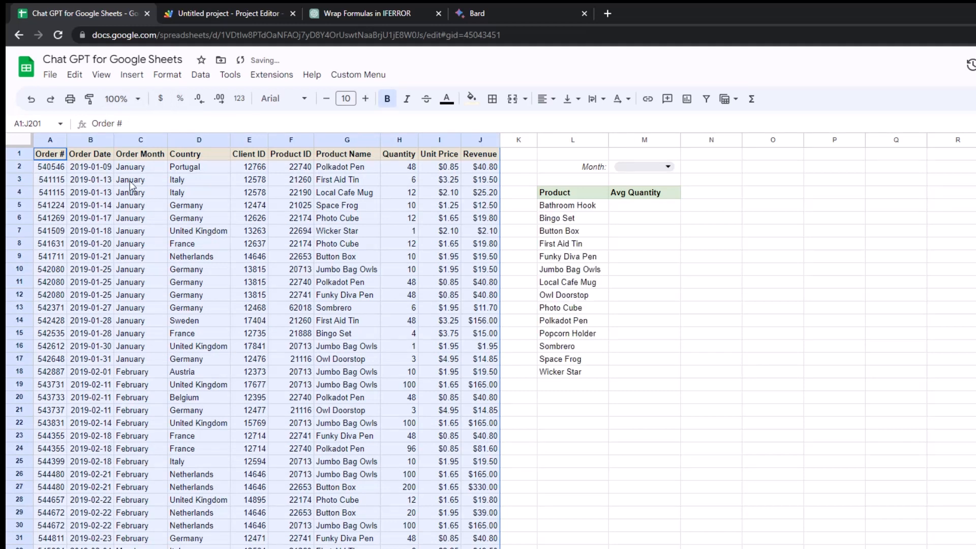
- Apply Wrap Formulas in IFERROR to the column C month cells and check the wrapped formulas
left_click(141, 179)
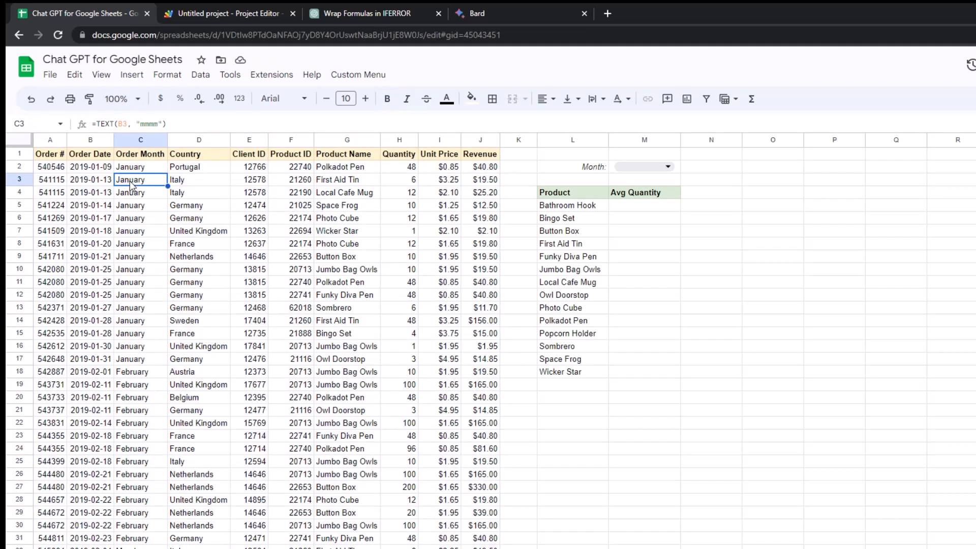
left_click(140, 166)
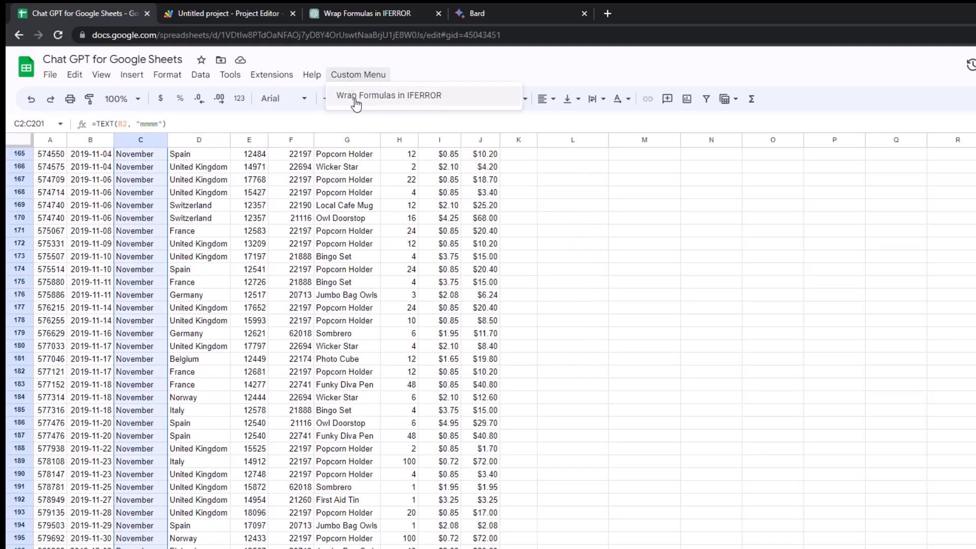
left_click(388, 95)
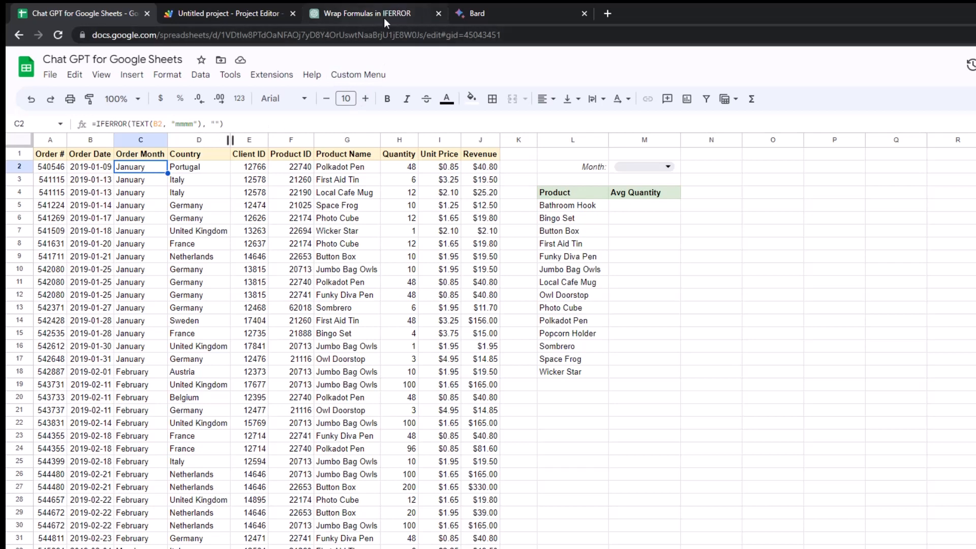
mouse_move(366, 13)
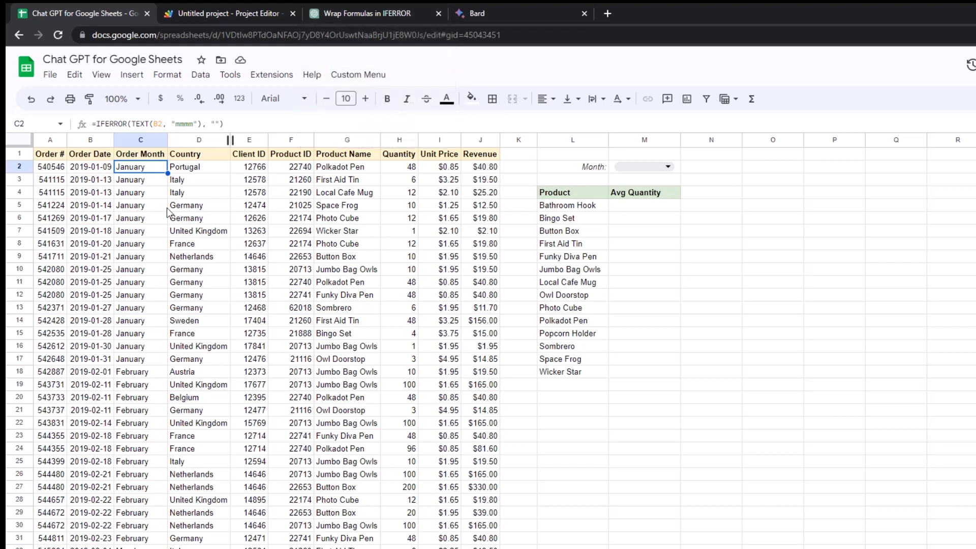
left_click(140, 231)
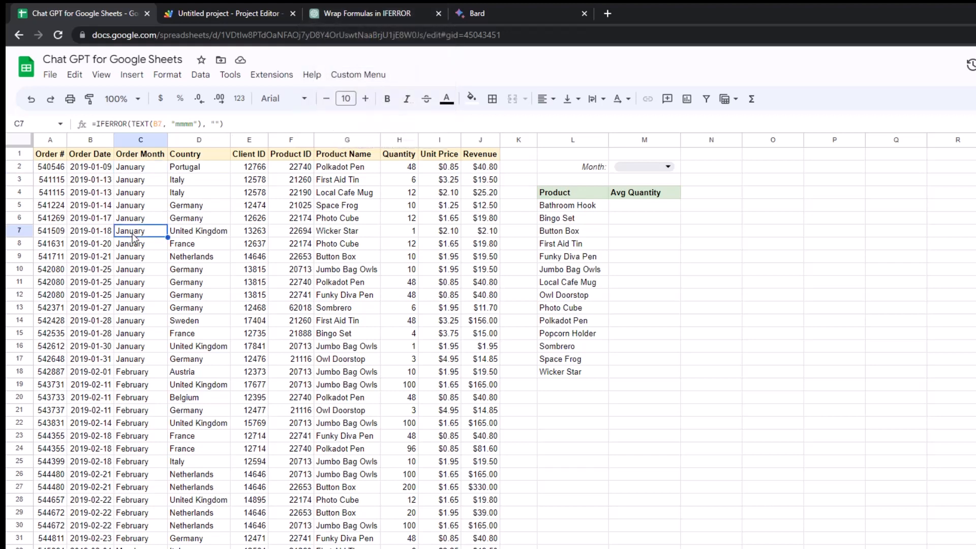